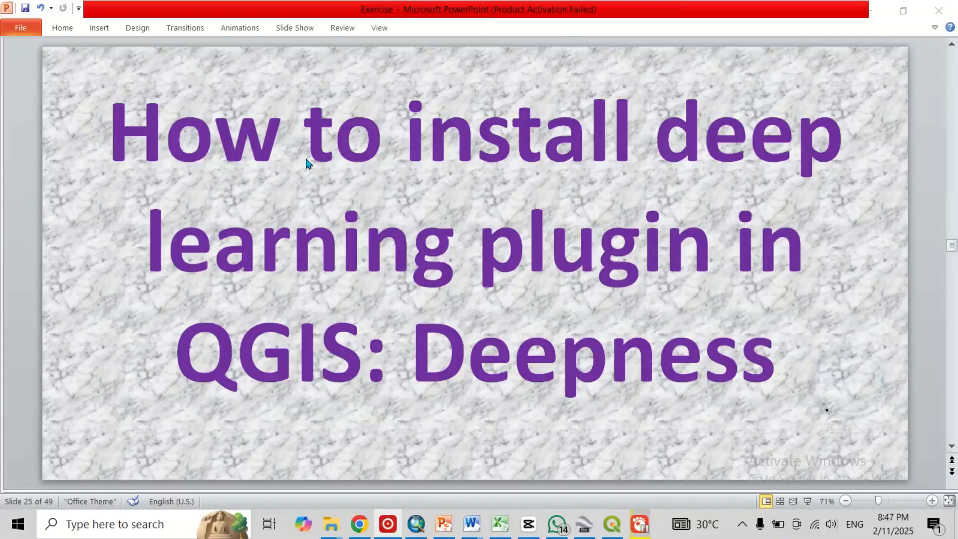
mouse_move(465, 256)
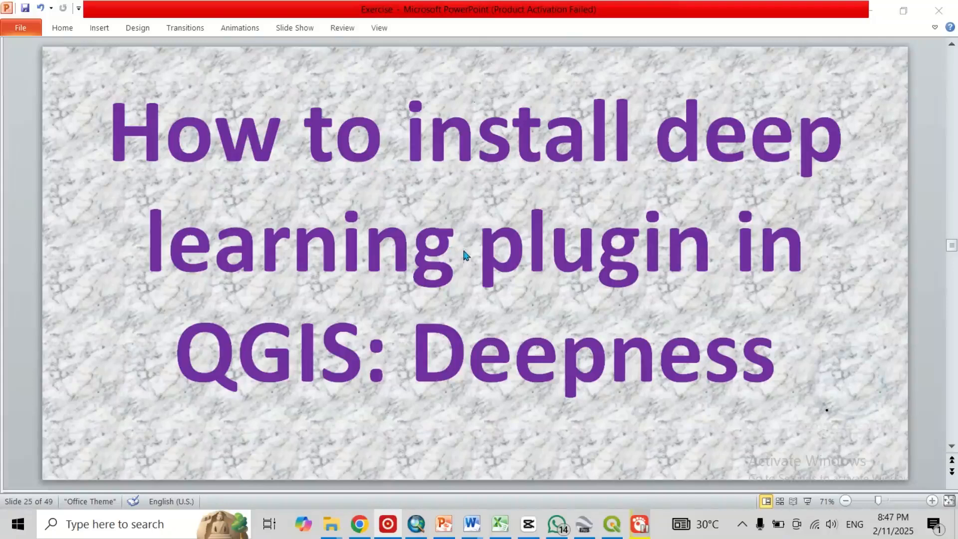
mouse_move(312, 356)
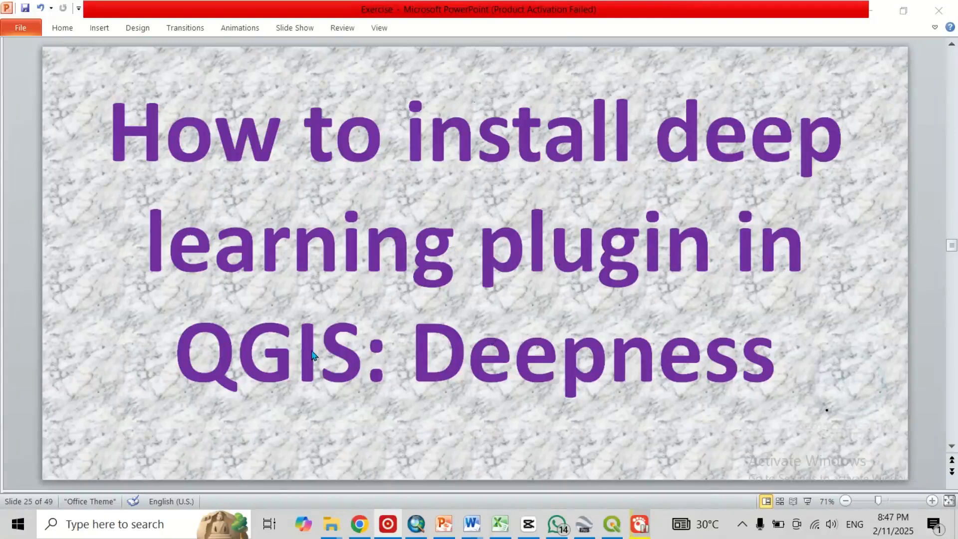
mouse_move(586, 368)
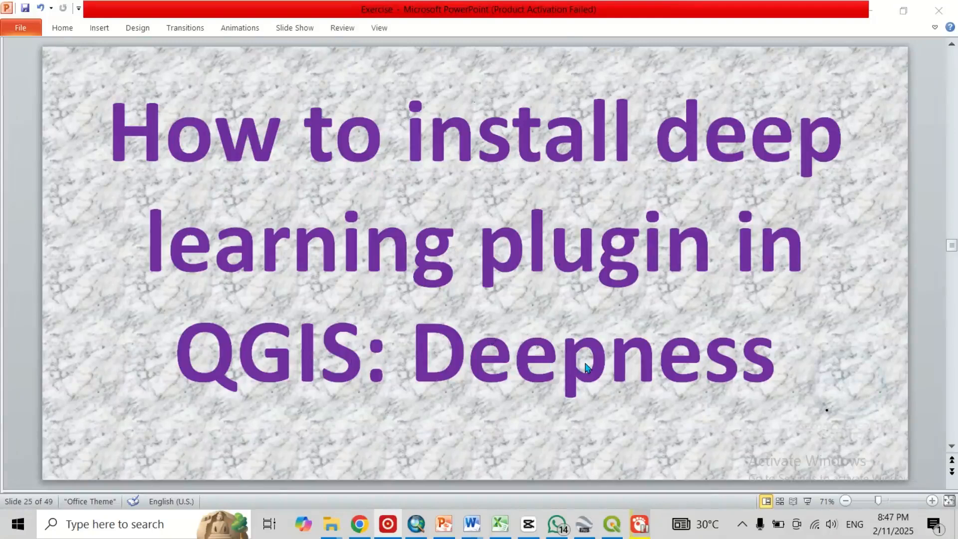
- Switch to the empty untitled QGIS project and open the Plugins menu
click(610, 523)
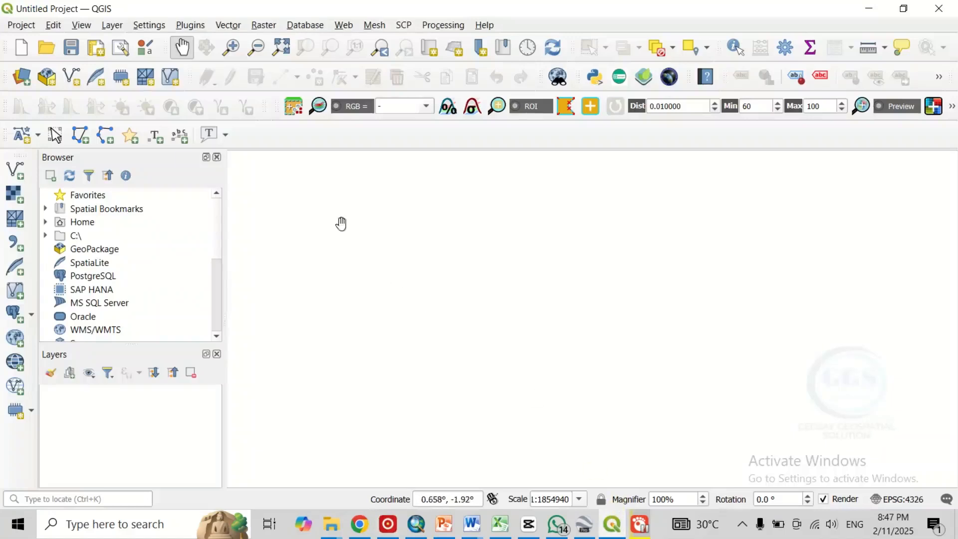
mouse_move(190, 25)
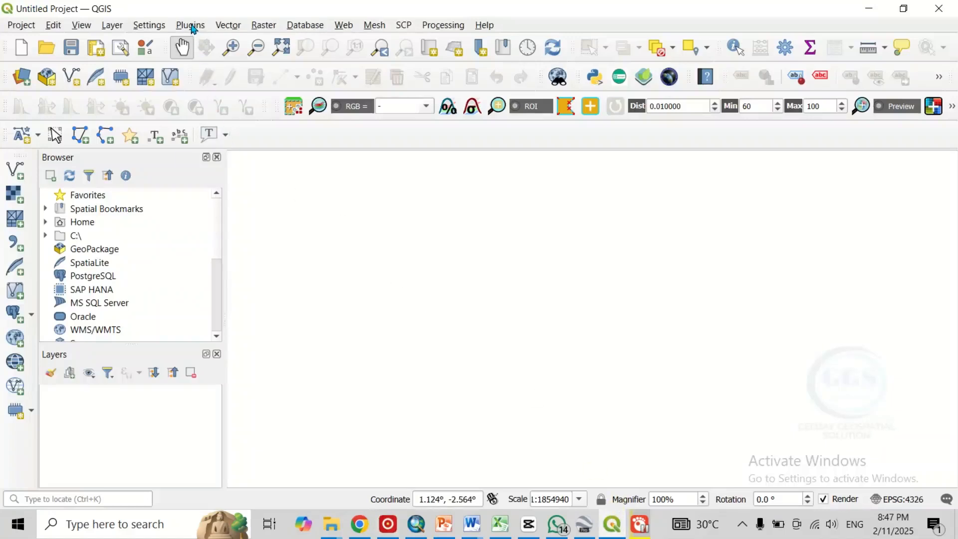
click(190, 25)
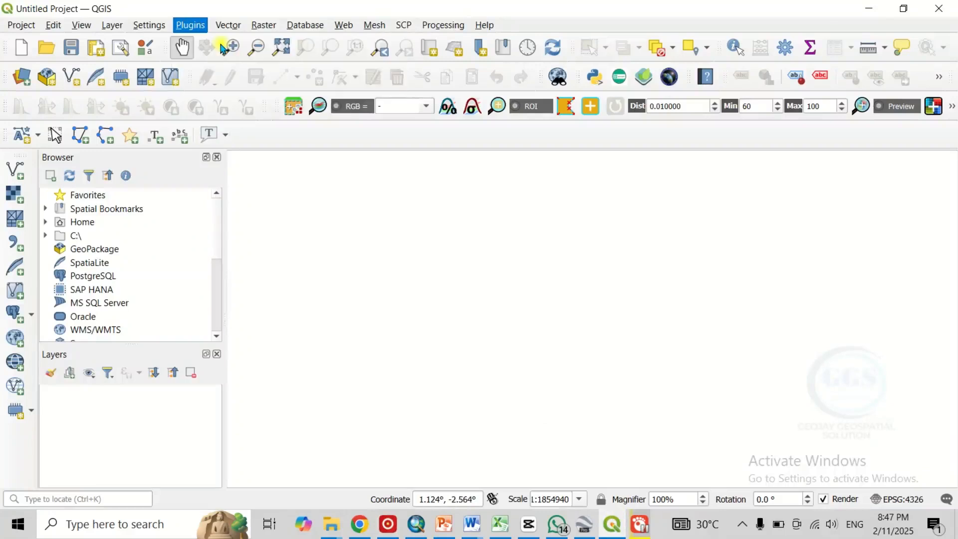
- Search the plugin manager for 'deepness' and read the Deepness: Deep Neural Remote Sensing details
click(189, 25)
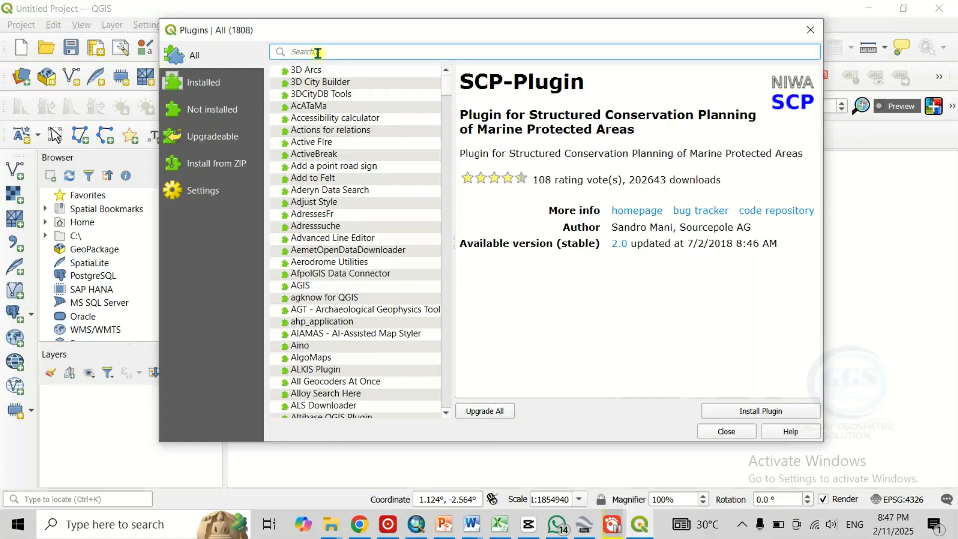
text(deepness)
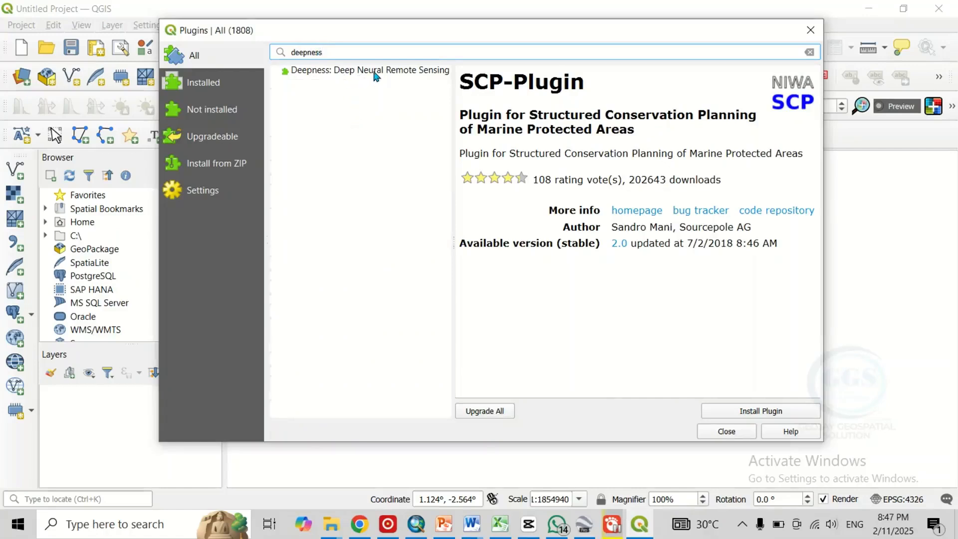
click(370, 70)
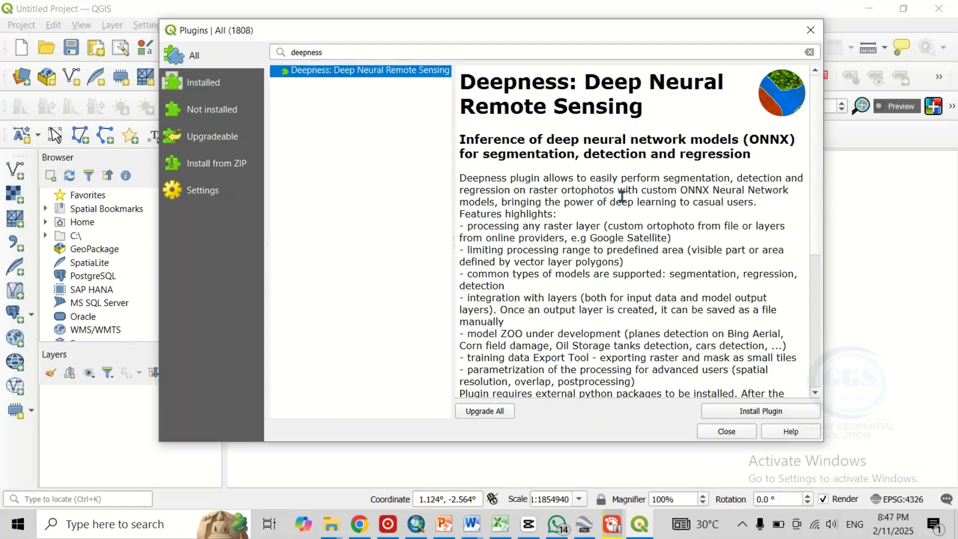
mouse_move(637, 202)
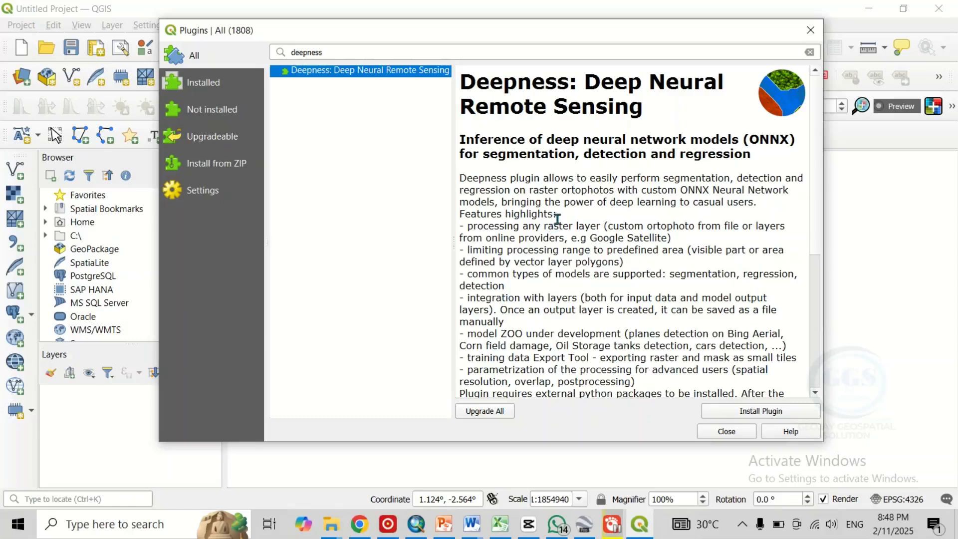
mouse_move(654, 206)
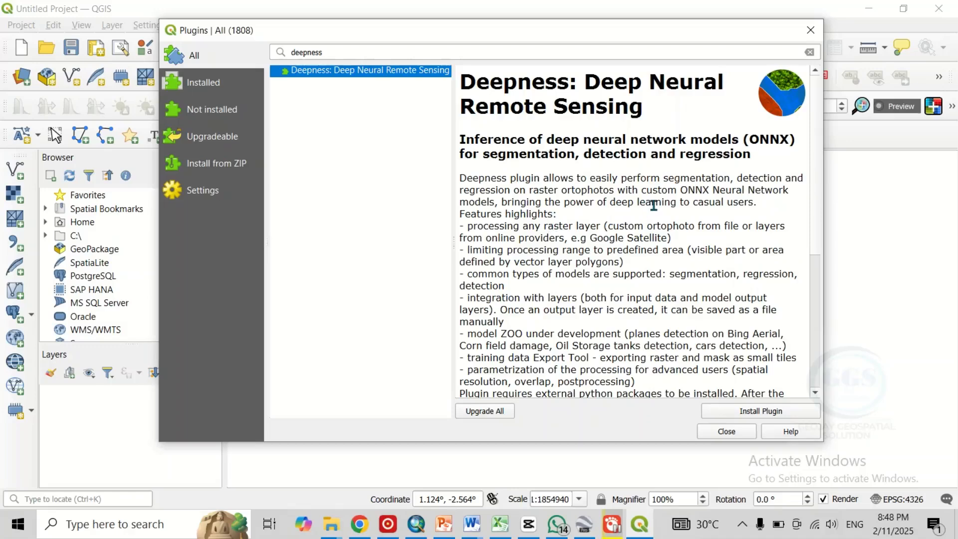
mouse_move(542, 209)
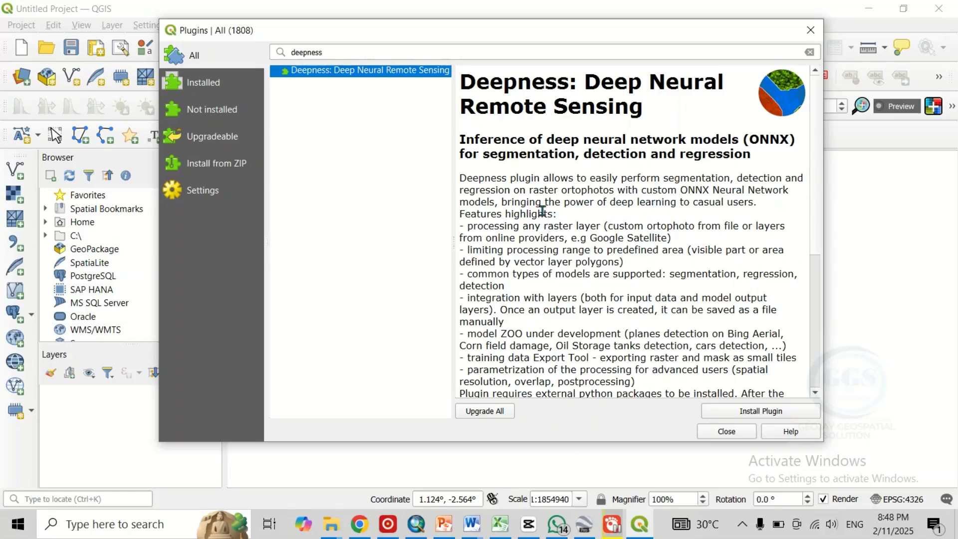
scroll(down, 3)
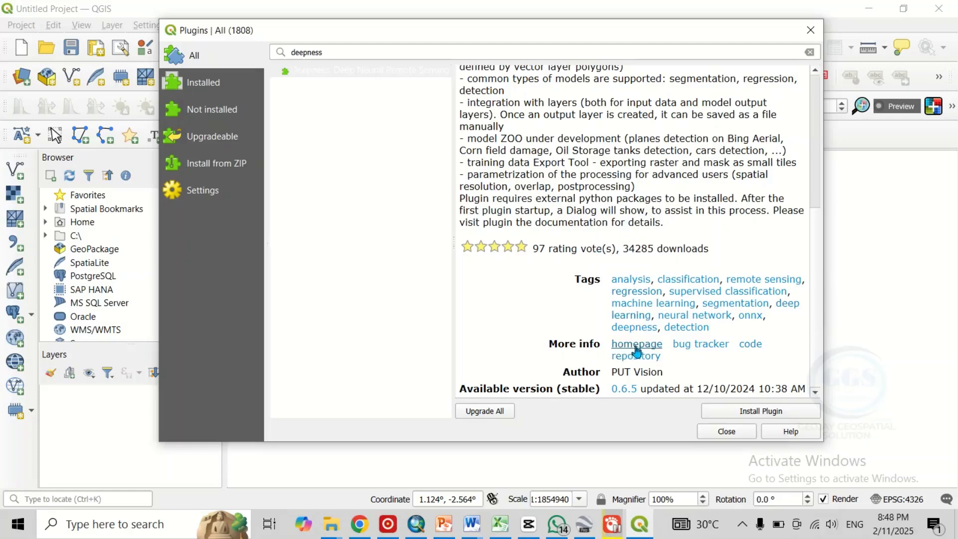
- Open the Deepness readthedocs homepage in Chrome and scroll through its user guide and examples
click(637, 343)
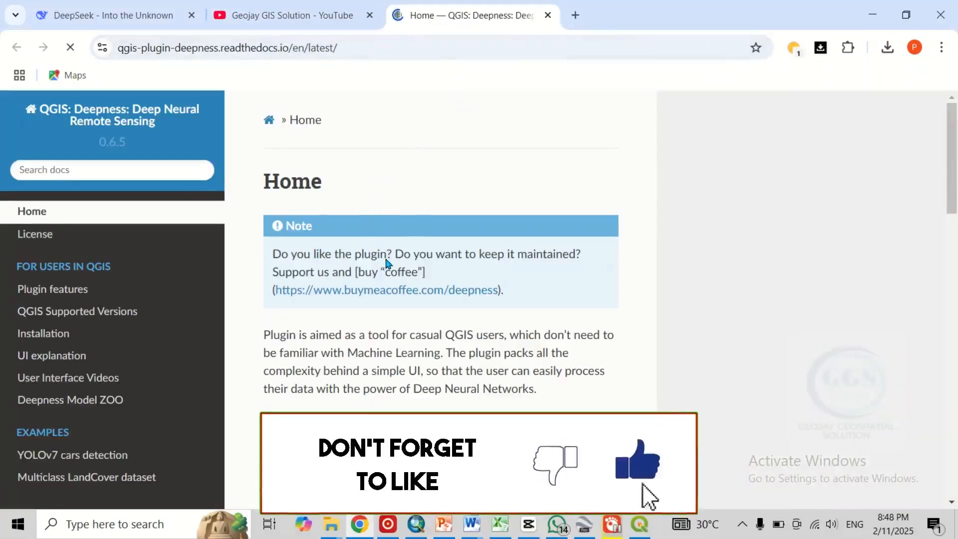
scroll(down, 3)
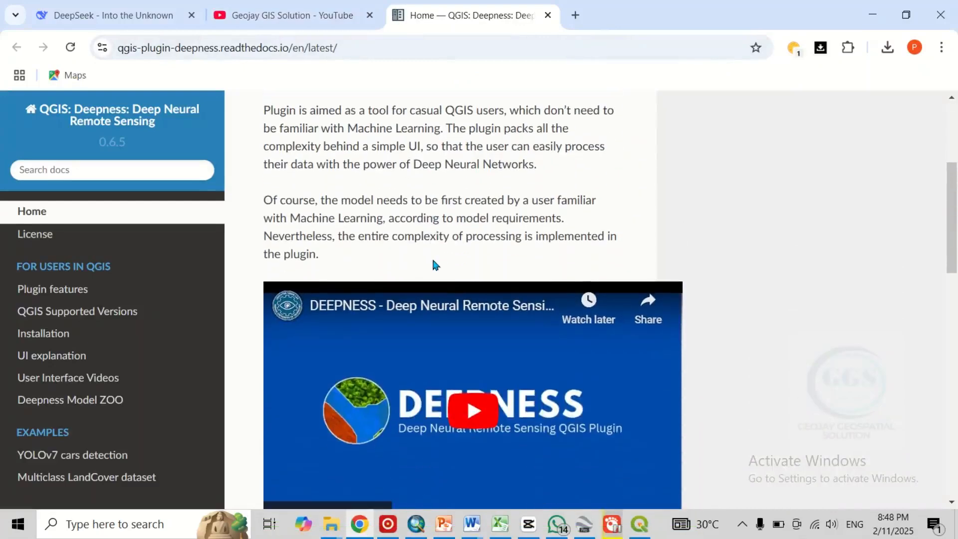
scroll(down, 3)
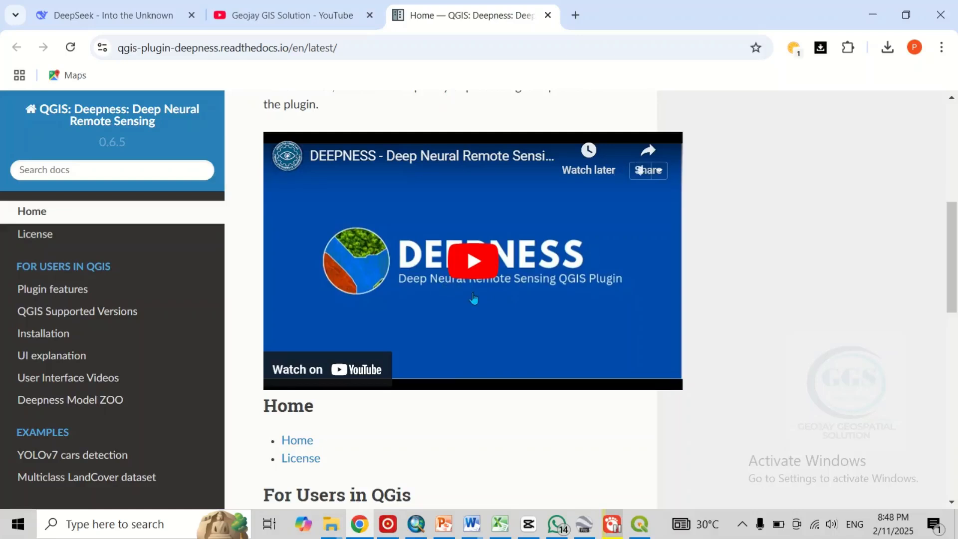
scroll(down, 3)
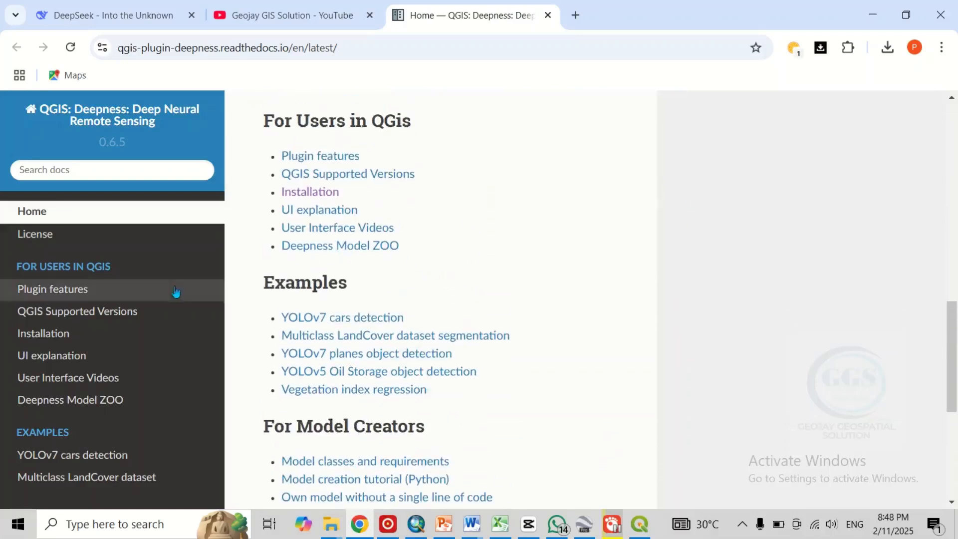
mouse_move(43, 333)
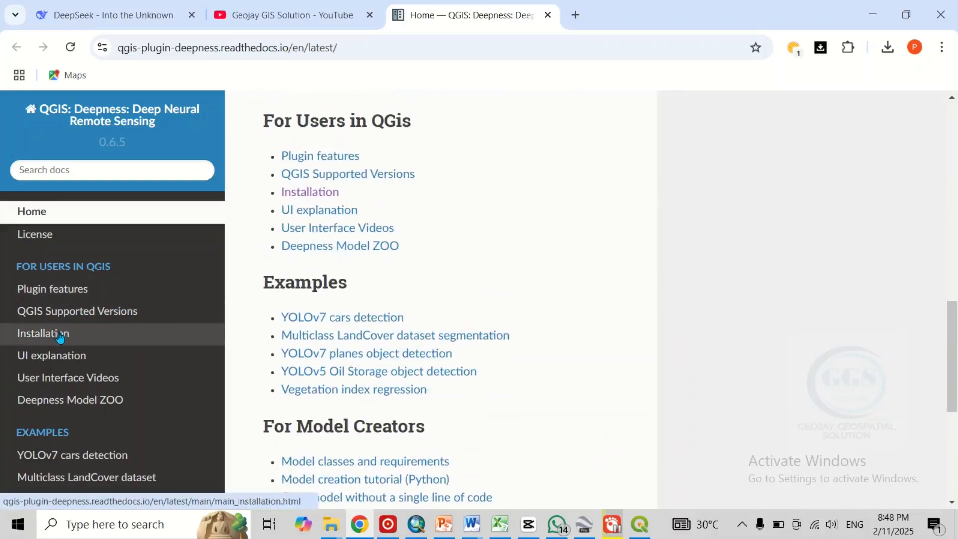
- Read the Installation page's requirements and Ubuntu and Windows pip install commands
click(44, 333)
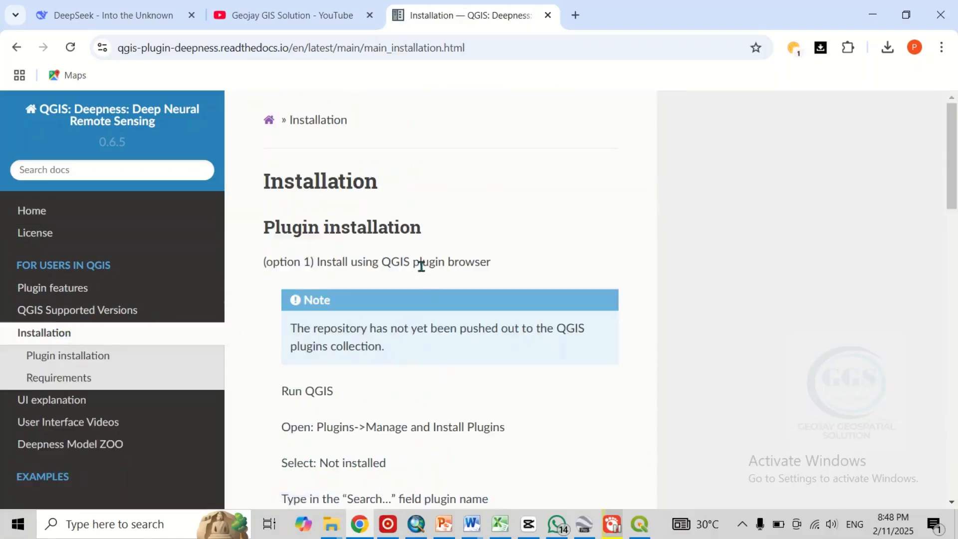
scroll(down, 3)
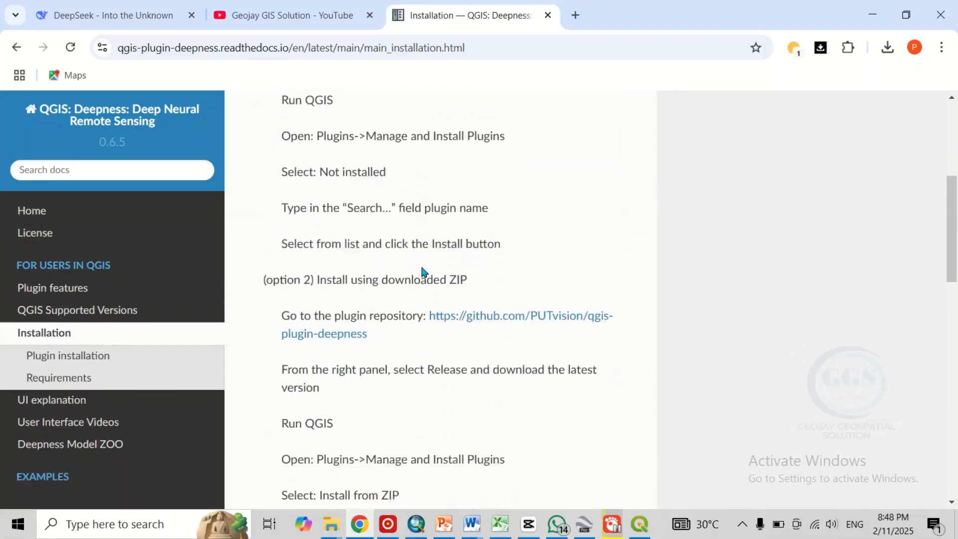
scroll(down, 3)
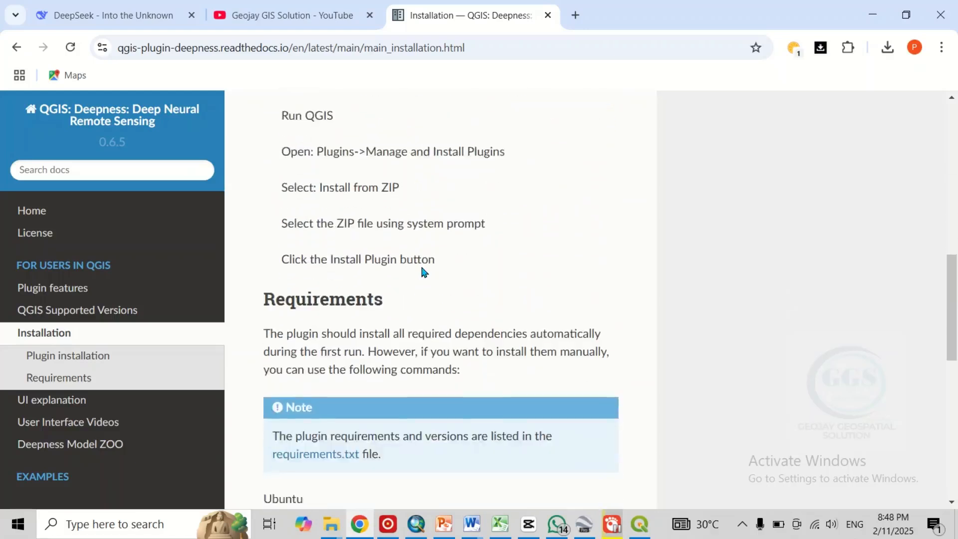
scroll(down, 3)
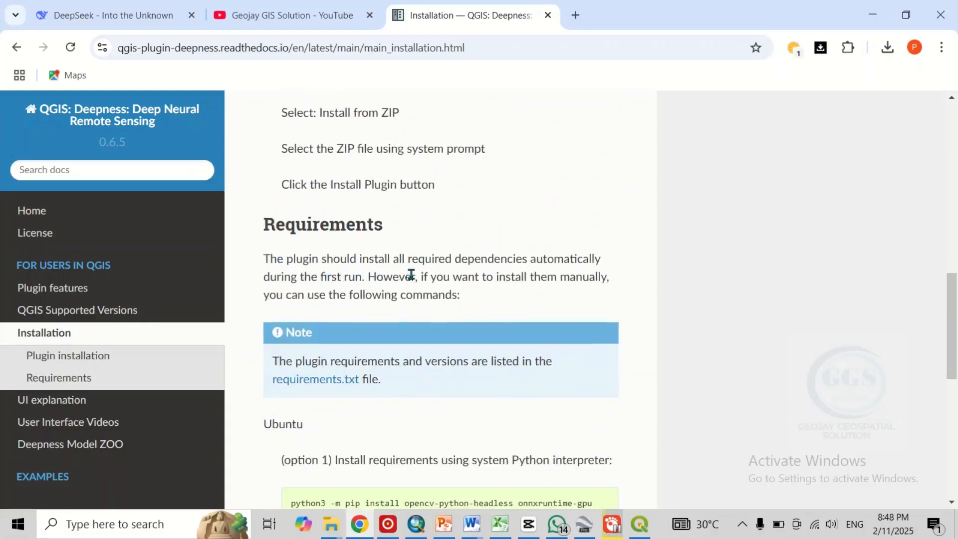
mouse_move(552, 283)
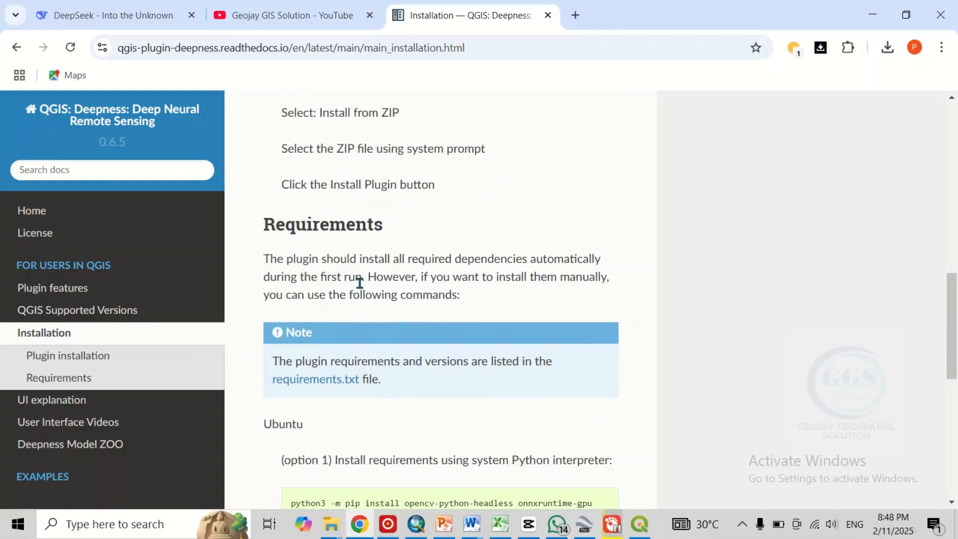
mouse_move(519, 290)
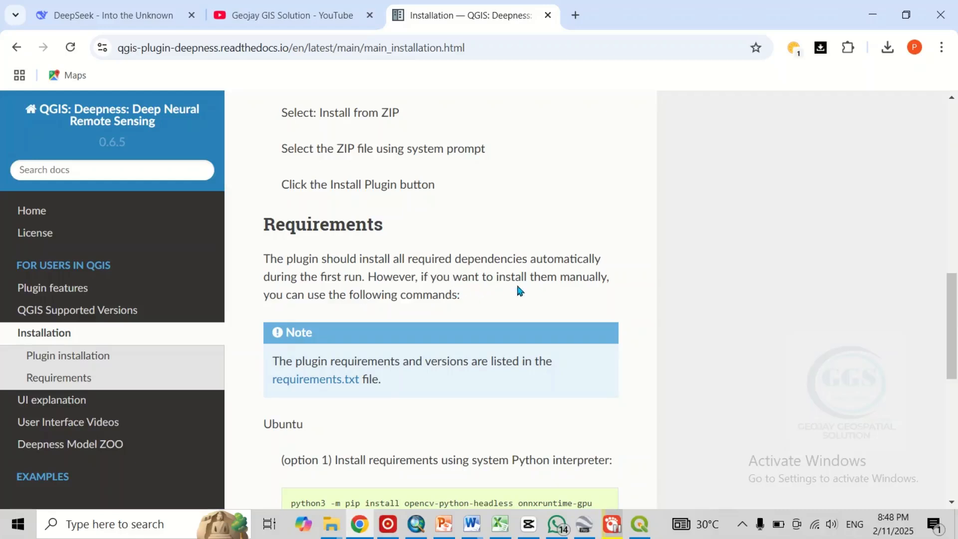
mouse_move(406, 316)
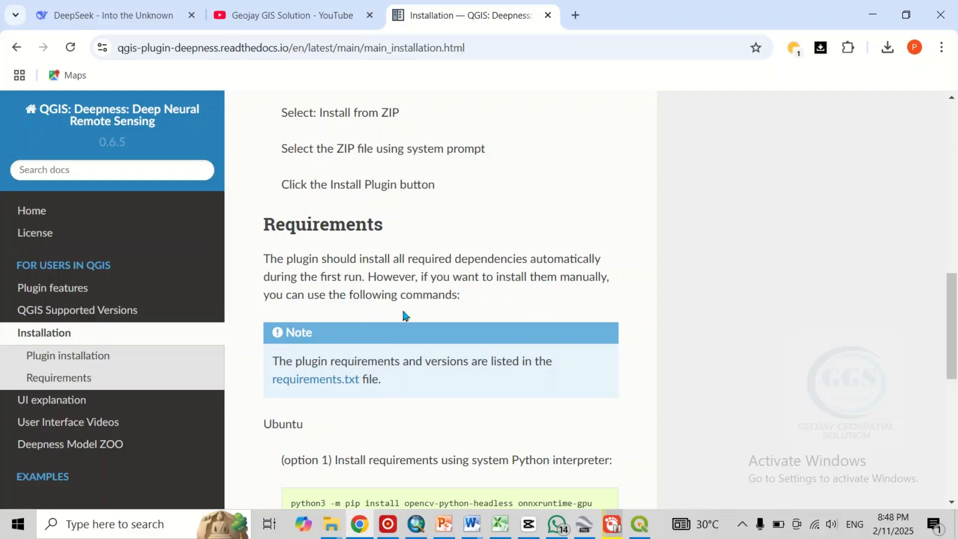
scroll(down, 3)
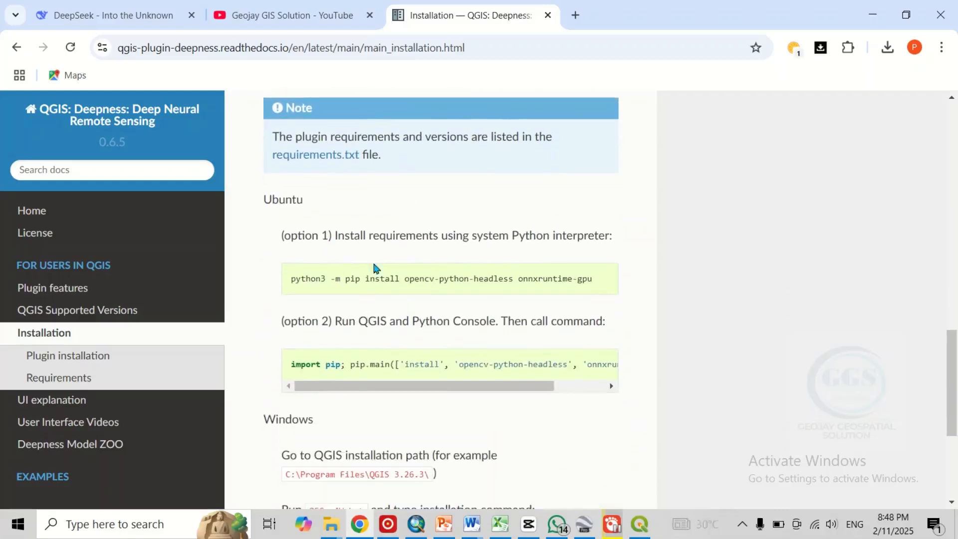
scroll(down, 3)
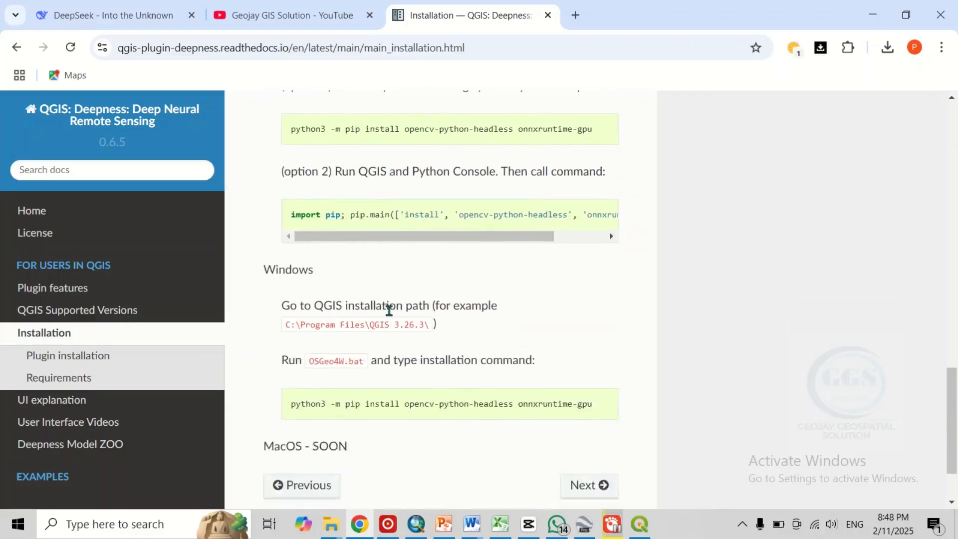
scroll(up, 3)
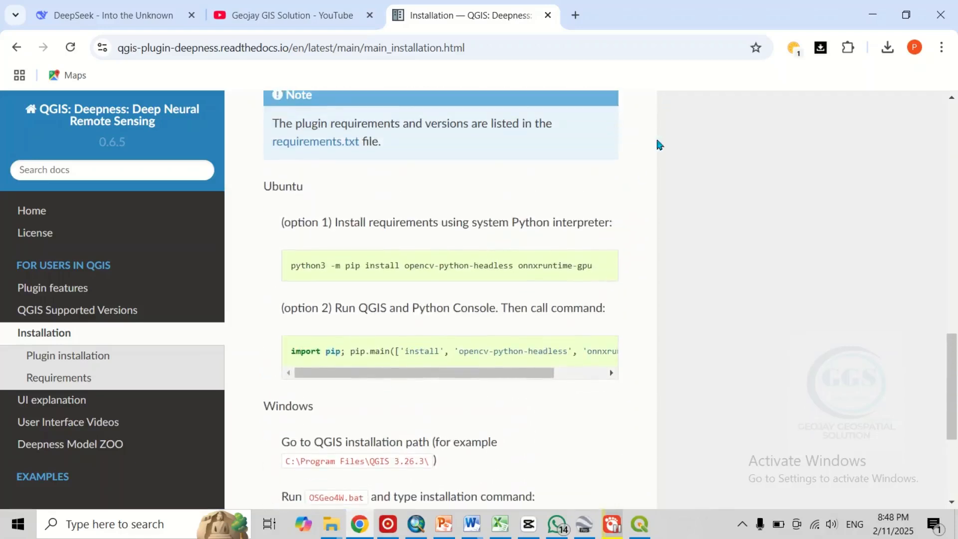
- Return to the QGIS plugin manager and install the Deepness plugin
click(639, 524)
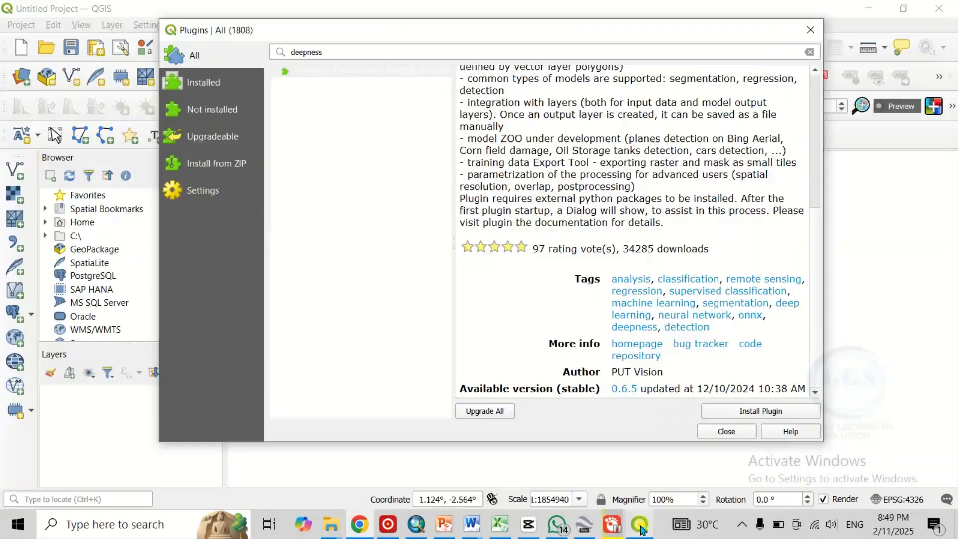
scroll(up, 3)
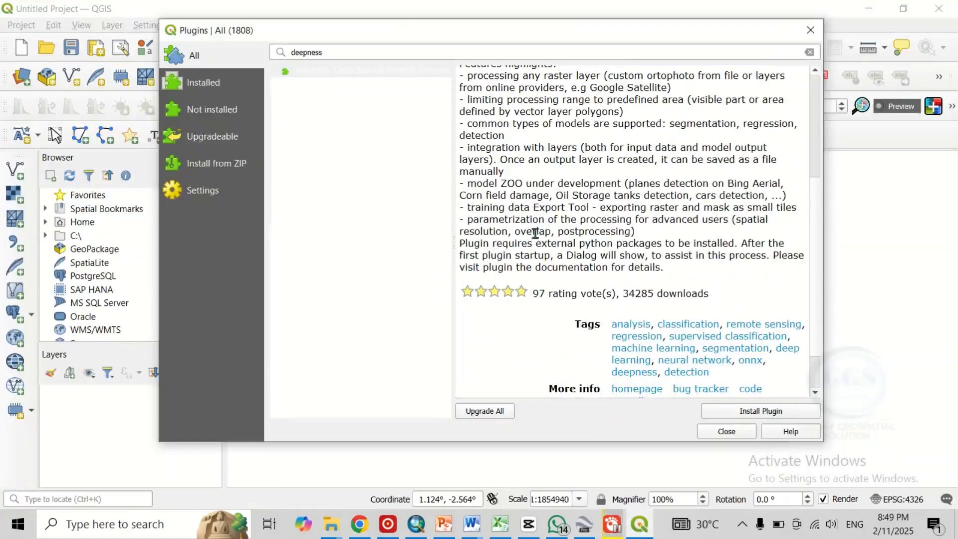
mouse_move(760, 411)
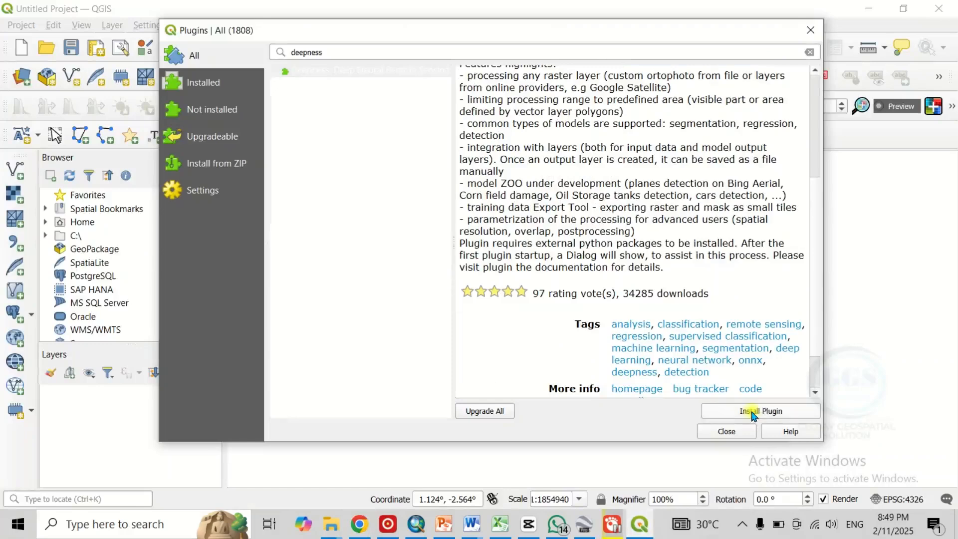
click(760, 411)
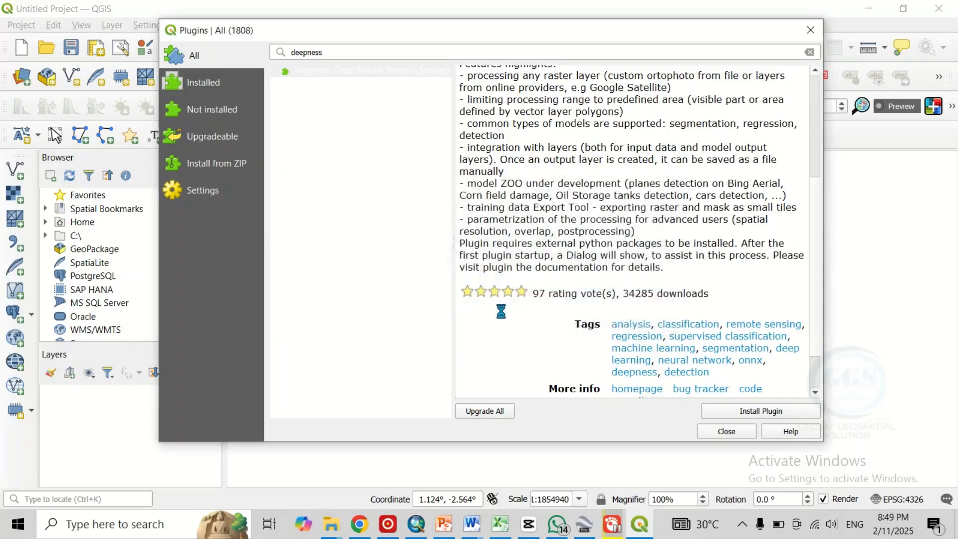
- Finish the Deepness install, dismiss the success message, and close the plugin manager
click(760, 411)
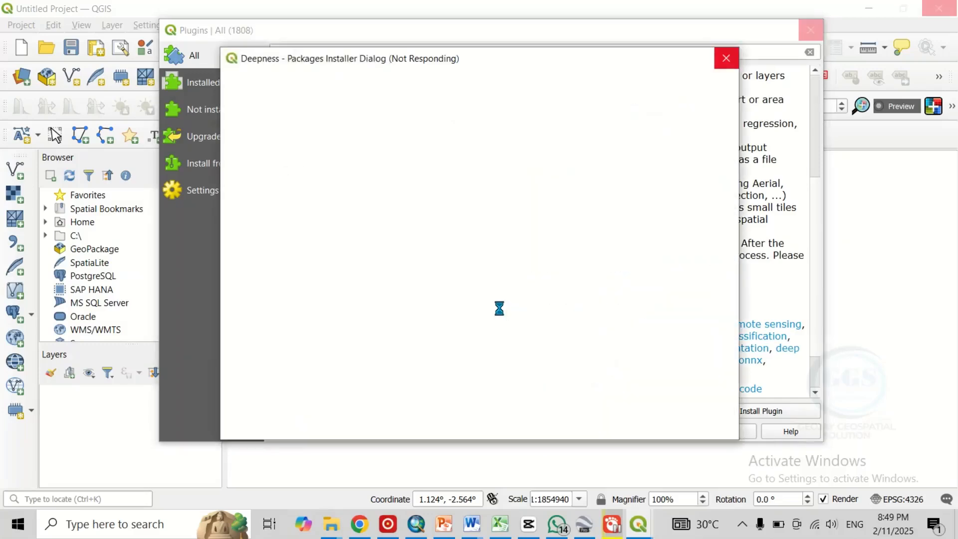
click(726, 58)
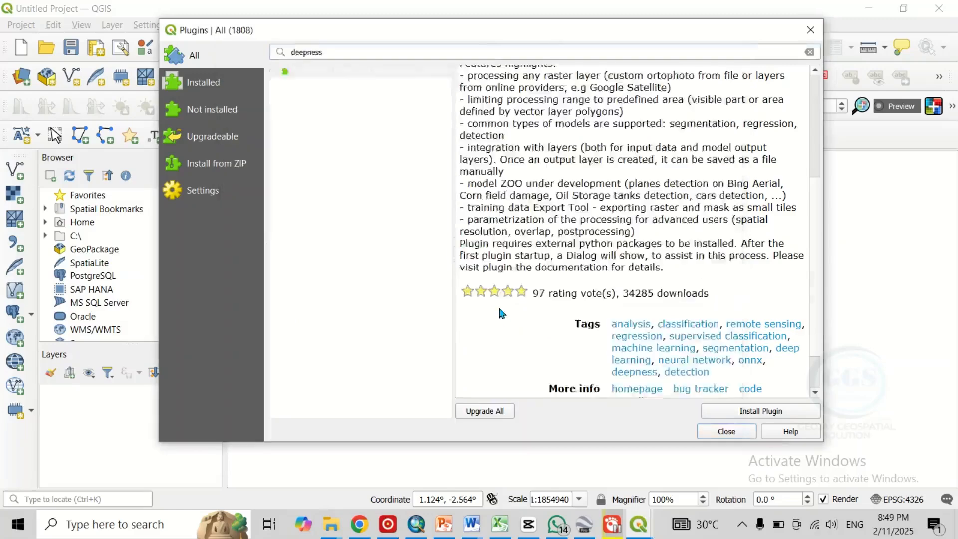
click(760, 410)
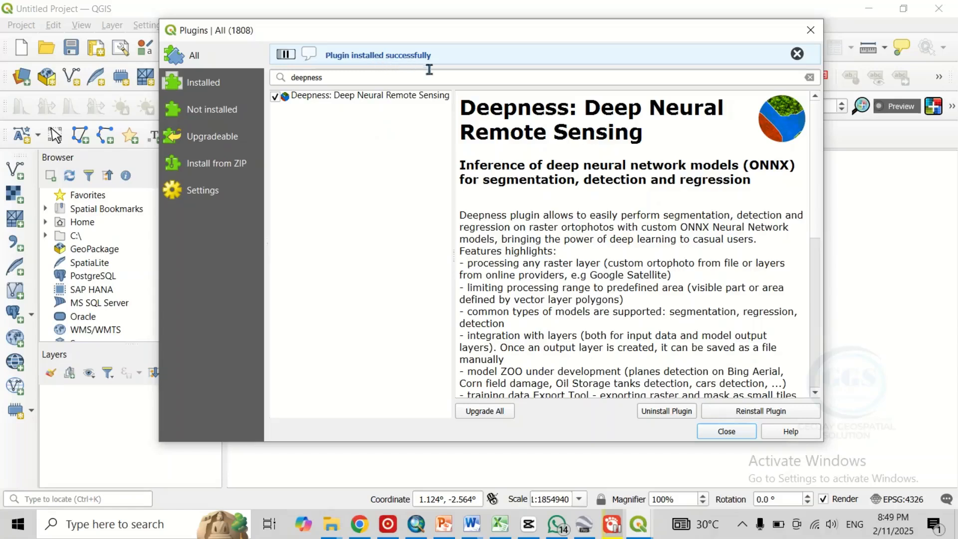
click(797, 53)
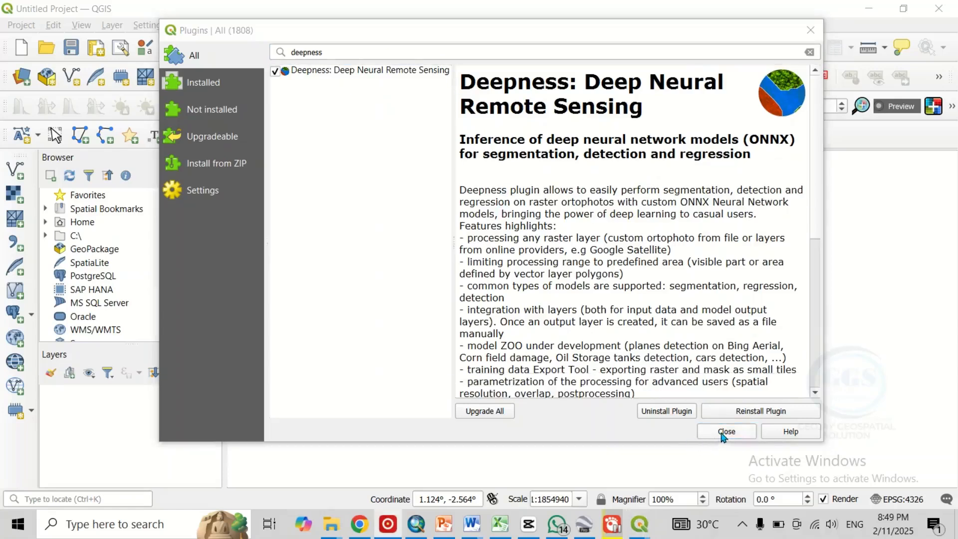
click(726, 432)
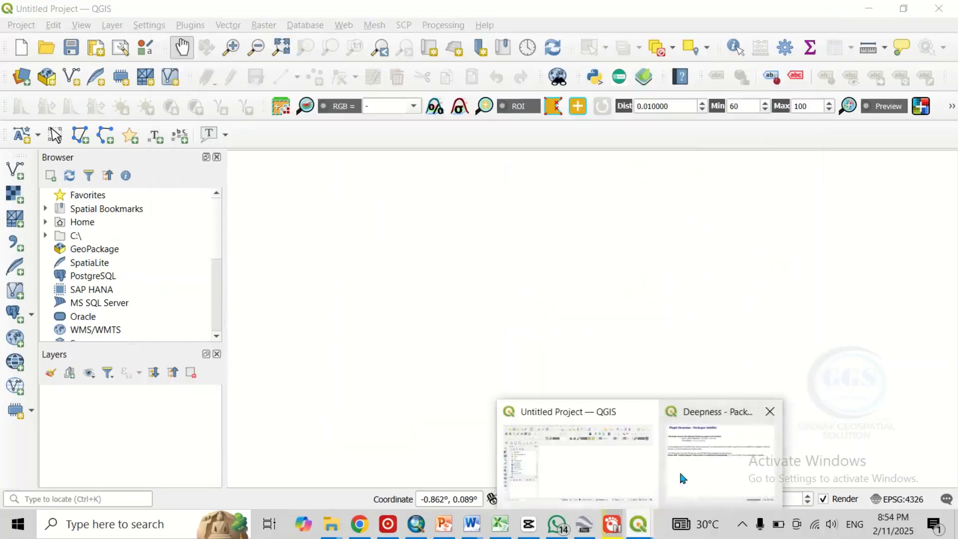
- Bring up the Deepness Packages Installer listing opencv-python-headless and onnxruntime
click(718, 452)
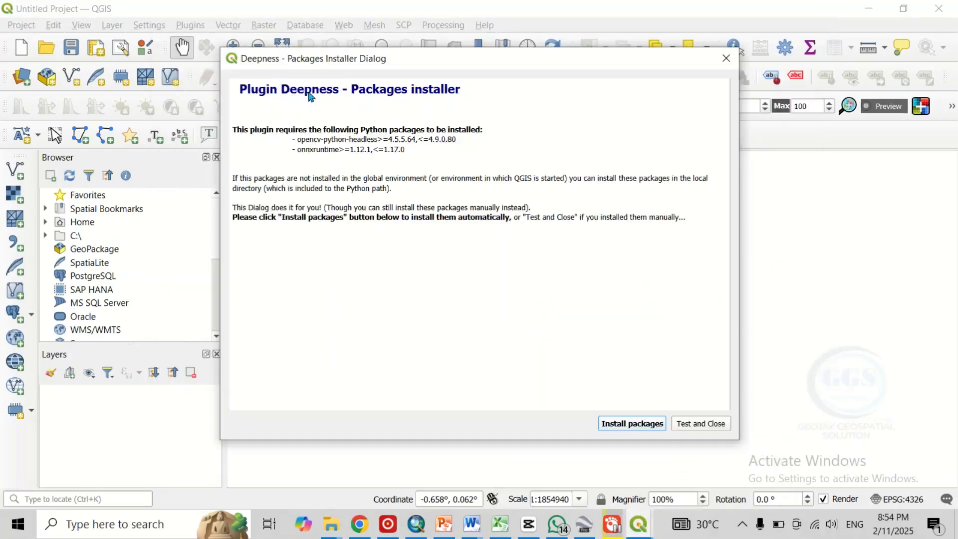
mouse_move(442, 106)
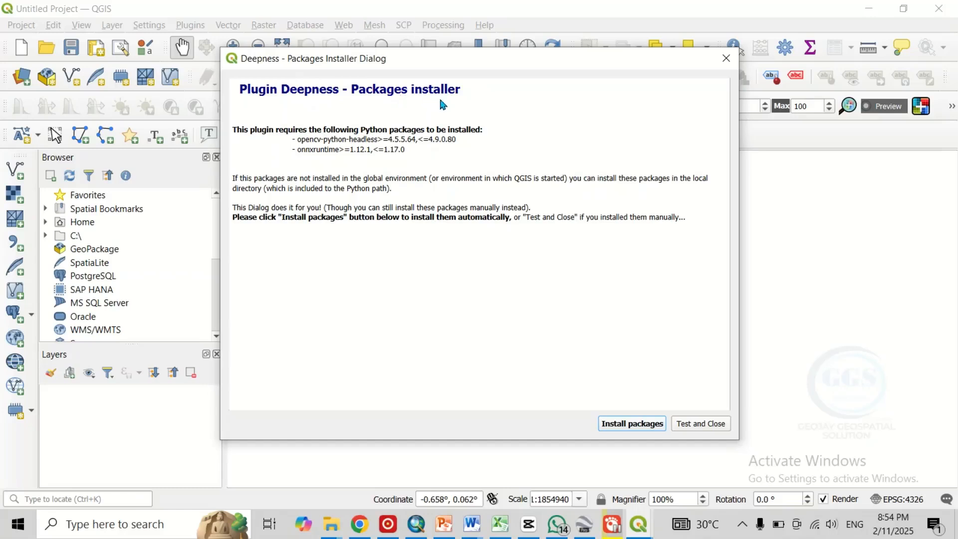
mouse_move(292, 139)
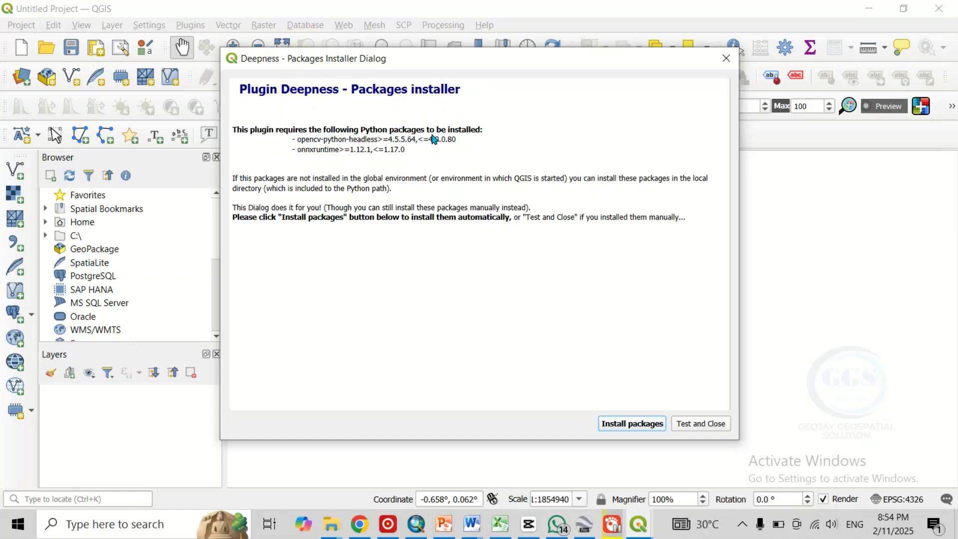
mouse_move(443, 156)
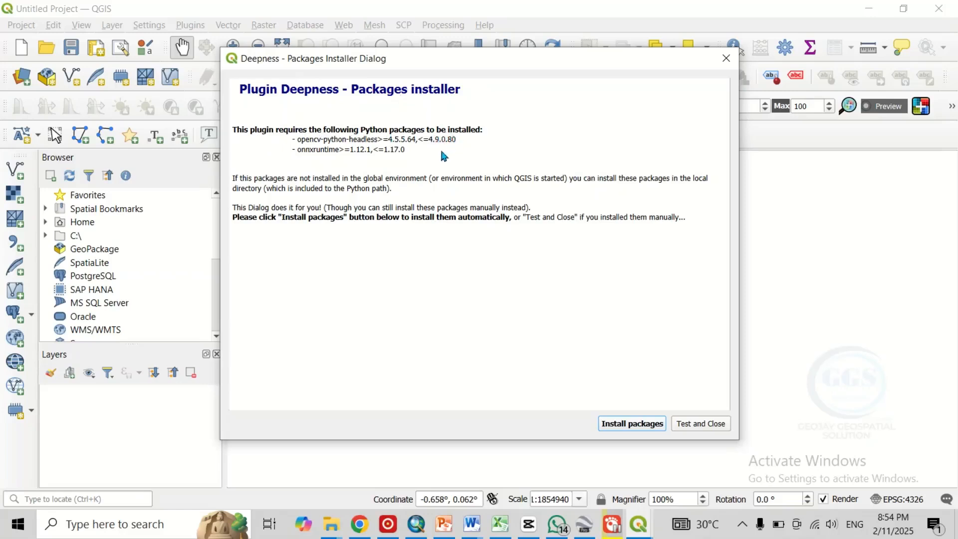
mouse_move(328, 187)
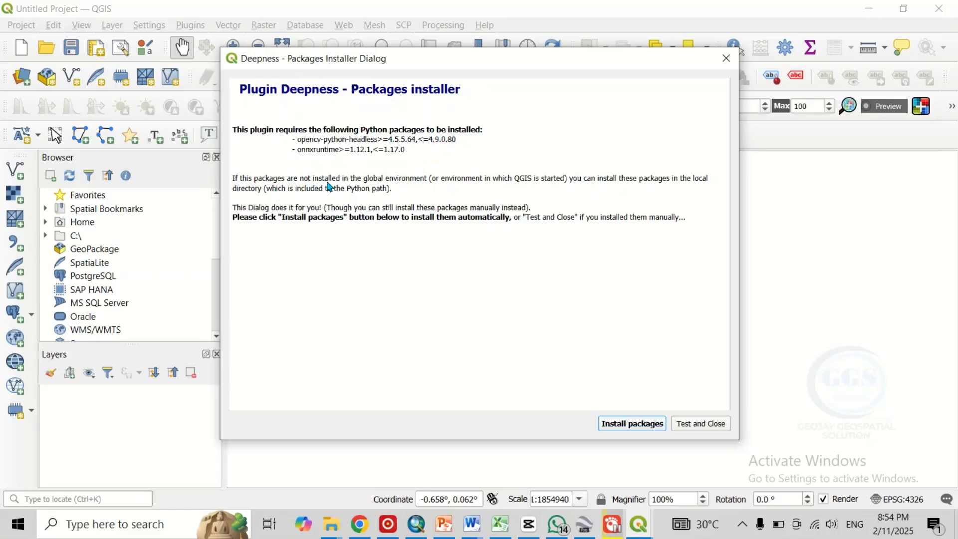
mouse_move(506, 193)
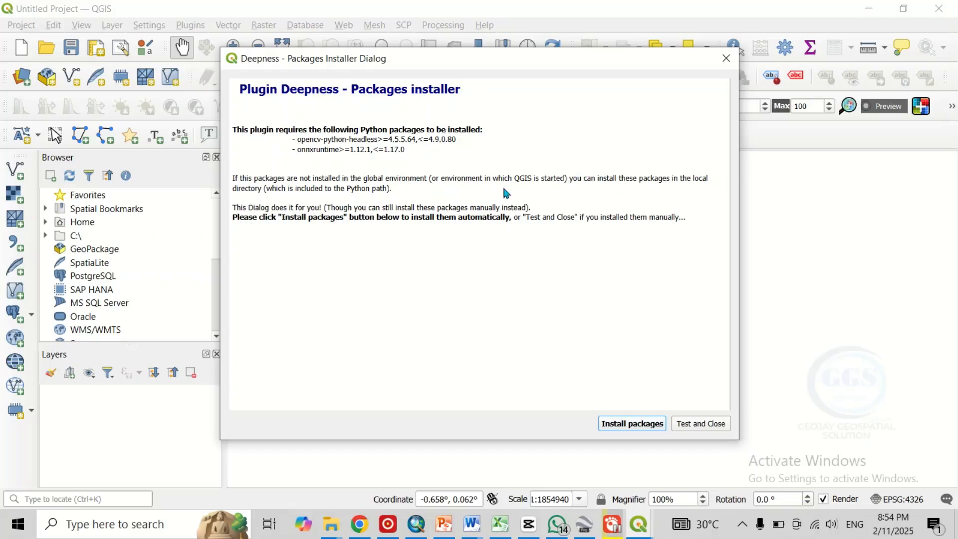
mouse_move(668, 189)
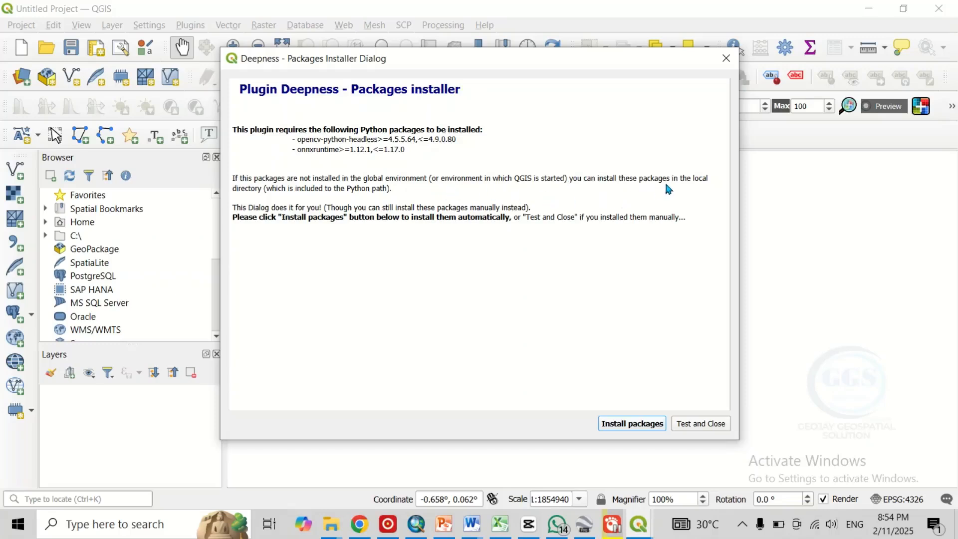
mouse_move(272, 197)
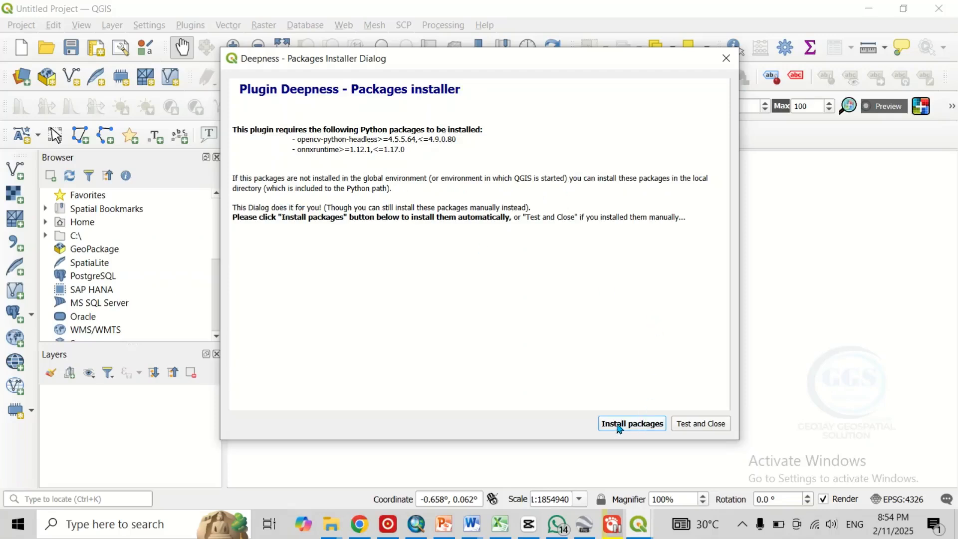
- Install opencv-python-headless, onnxruntime and their dependencies automatically
click(631, 423)
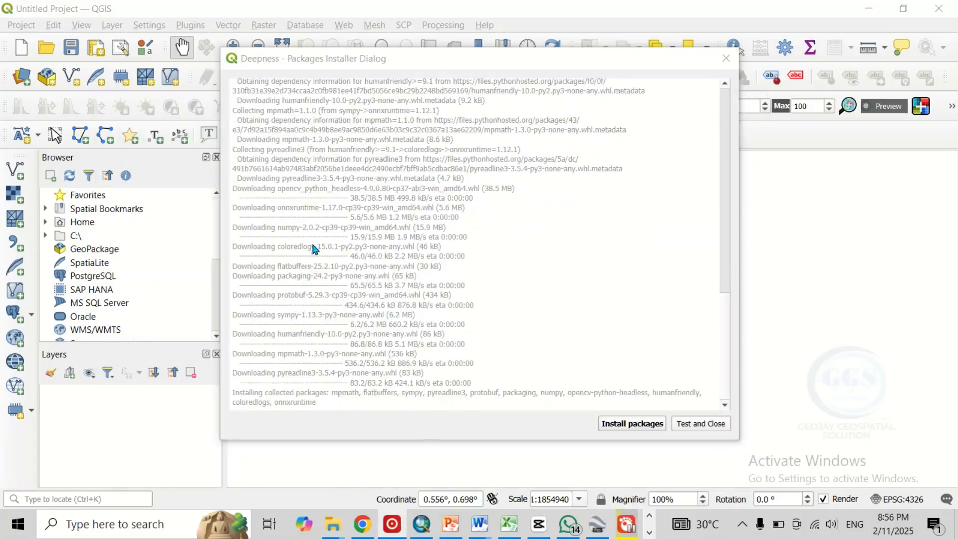
mouse_move(378, 333)
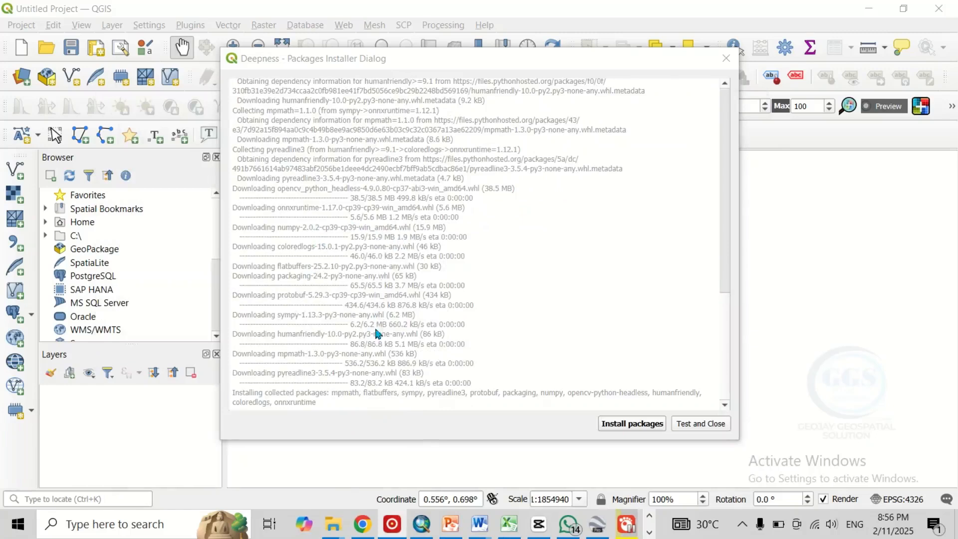
mouse_move(328, 364)
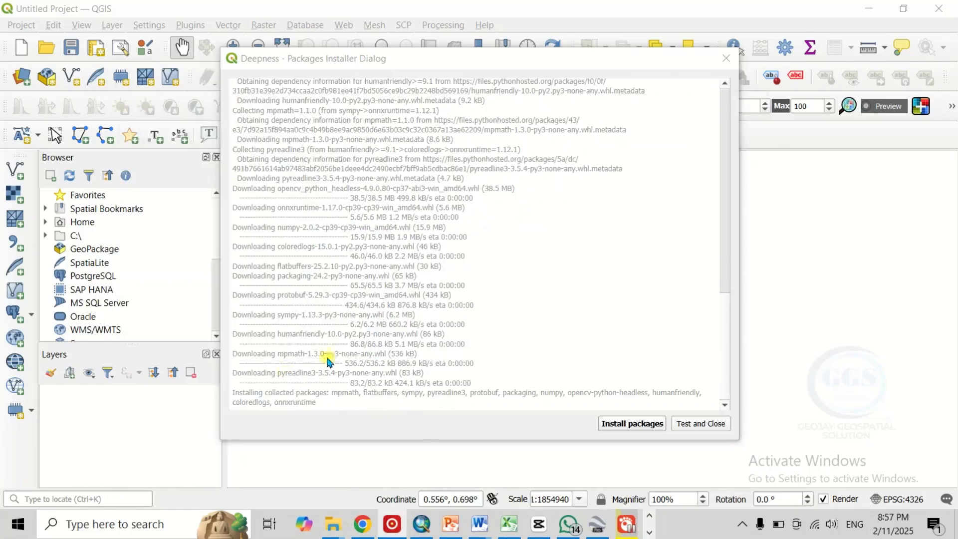
mouse_move(443, 292)
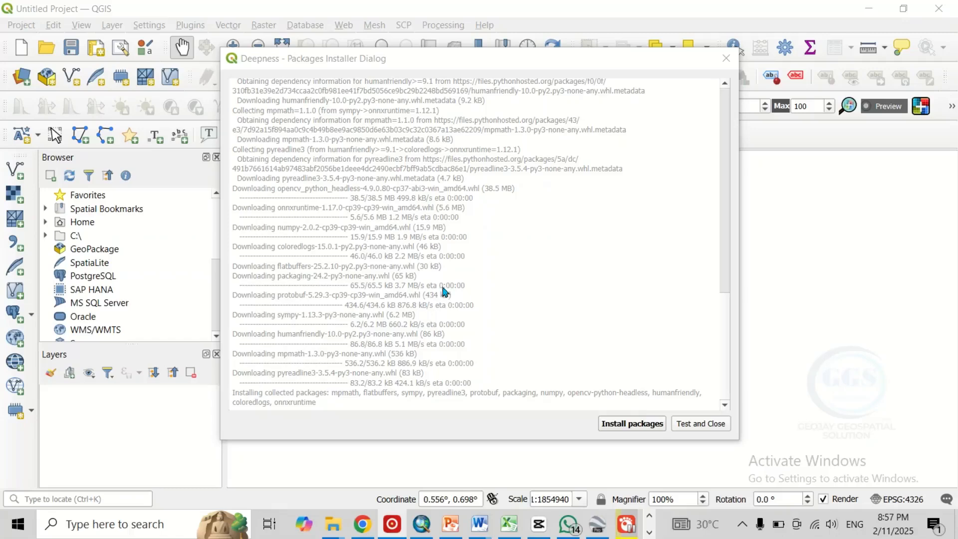
mouse_move(413, 299)
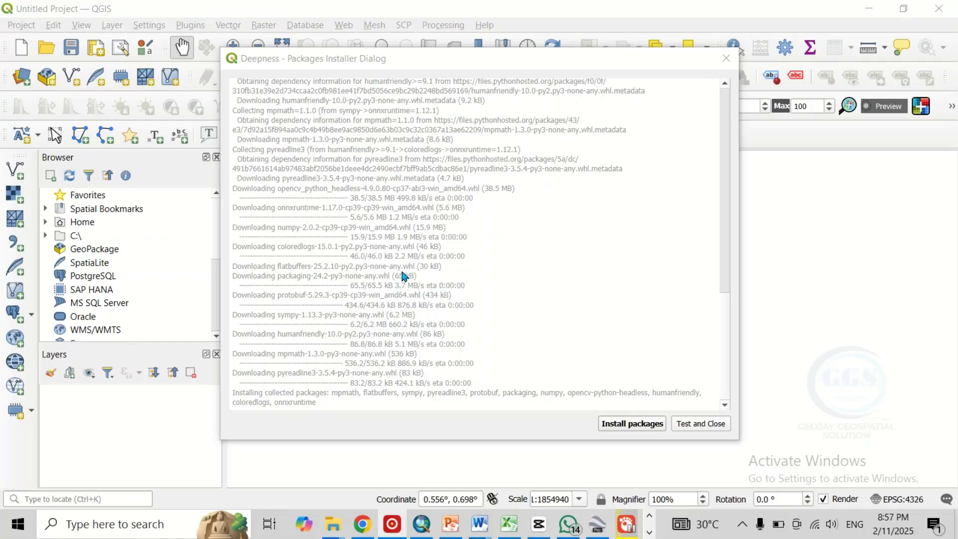
mouse_move(410, 270)
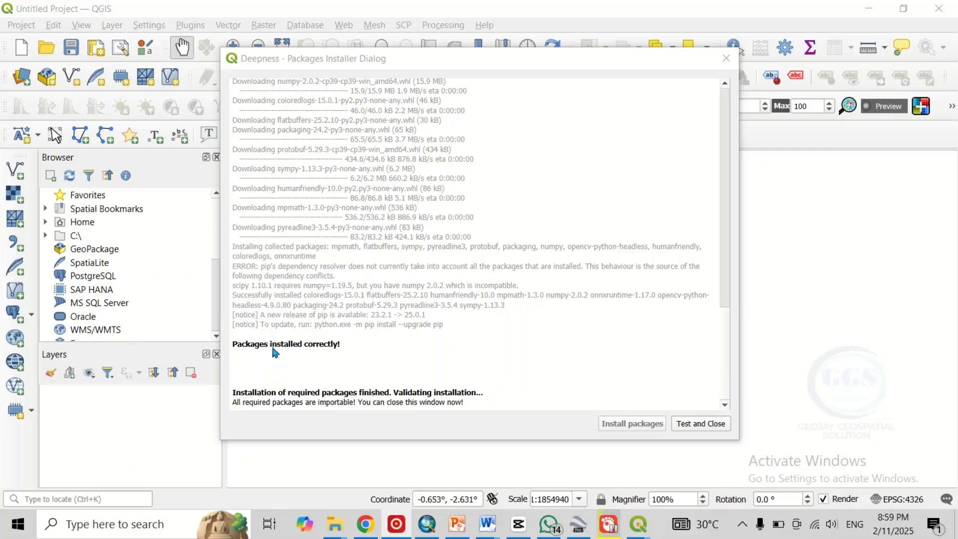
mouse_move(367, 349)
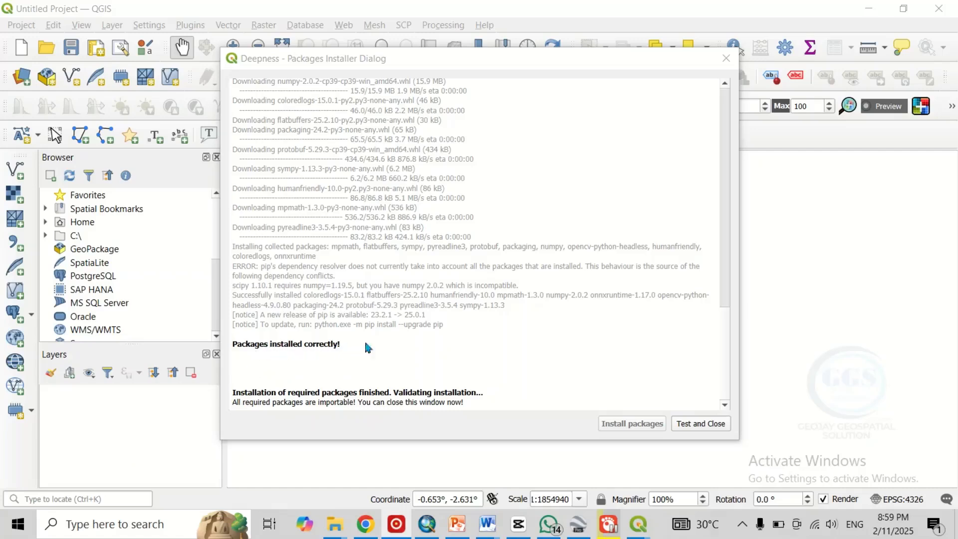
mouse_move(345, 400)
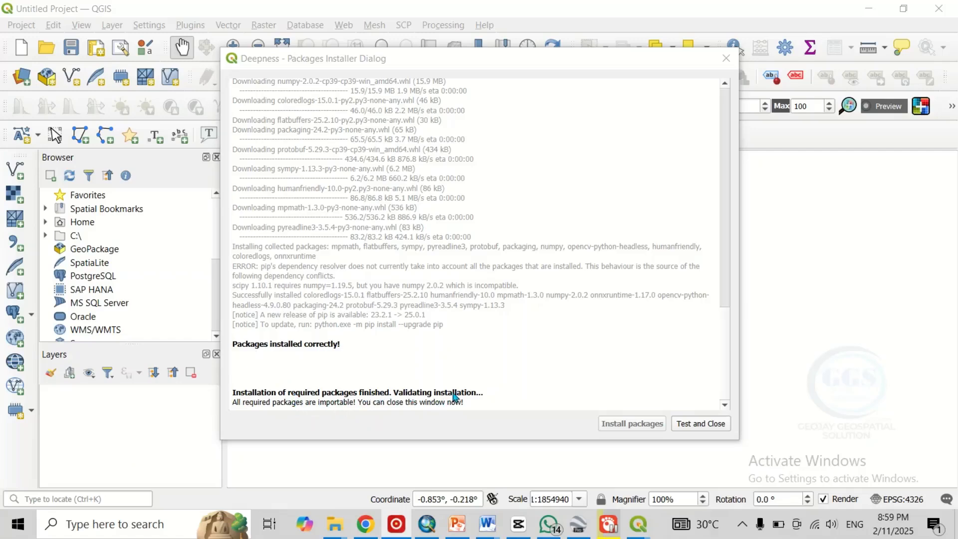
mouse_move(242, 409)
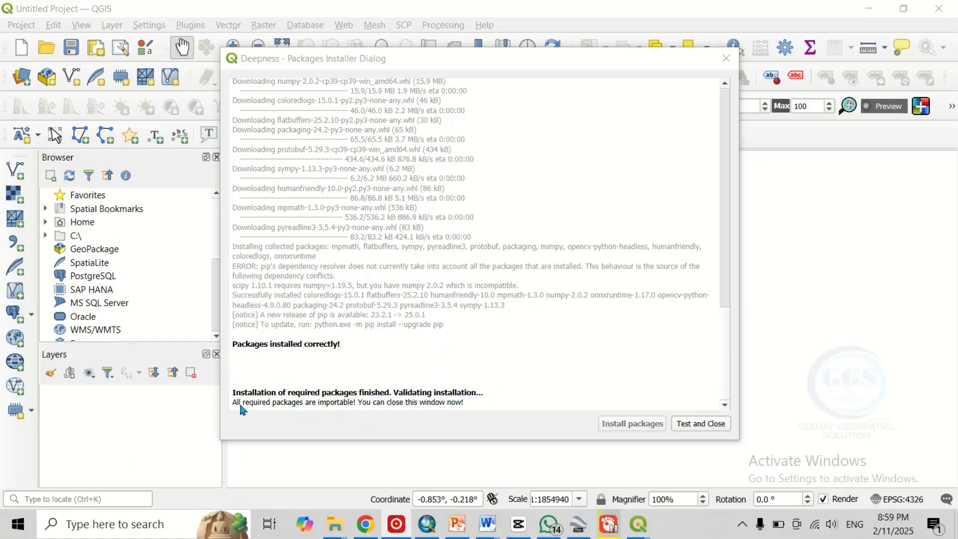
mouse_move(370, 416)
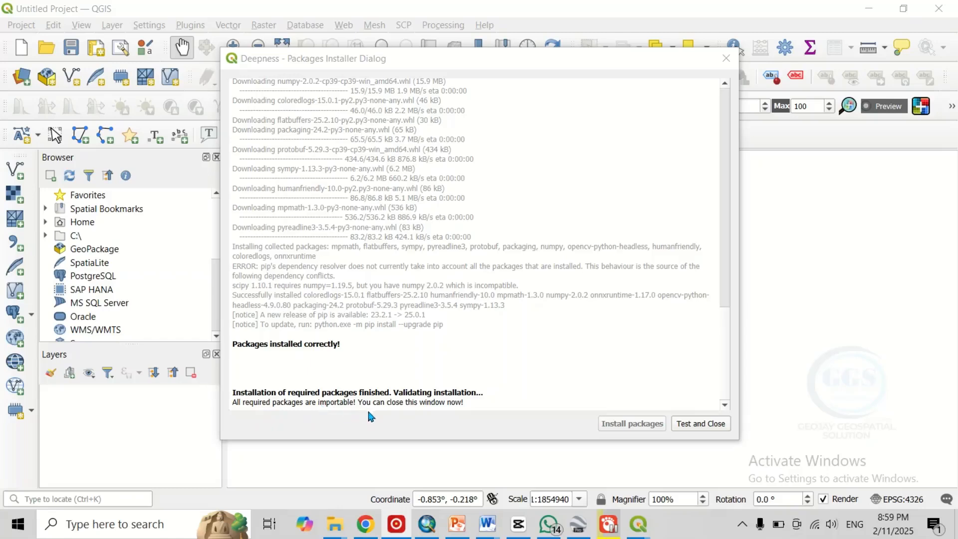
mouse_move(463, 415)
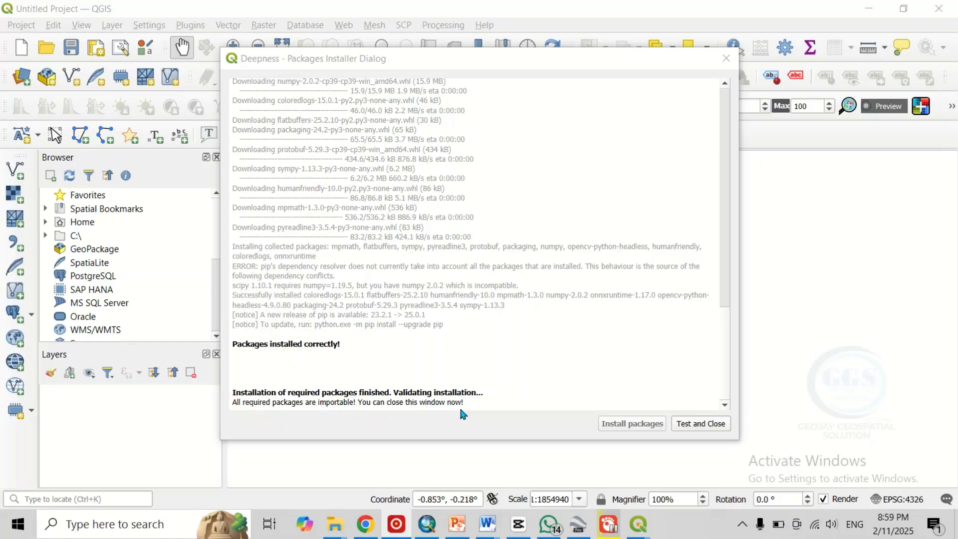
mouse_move(726, 58)
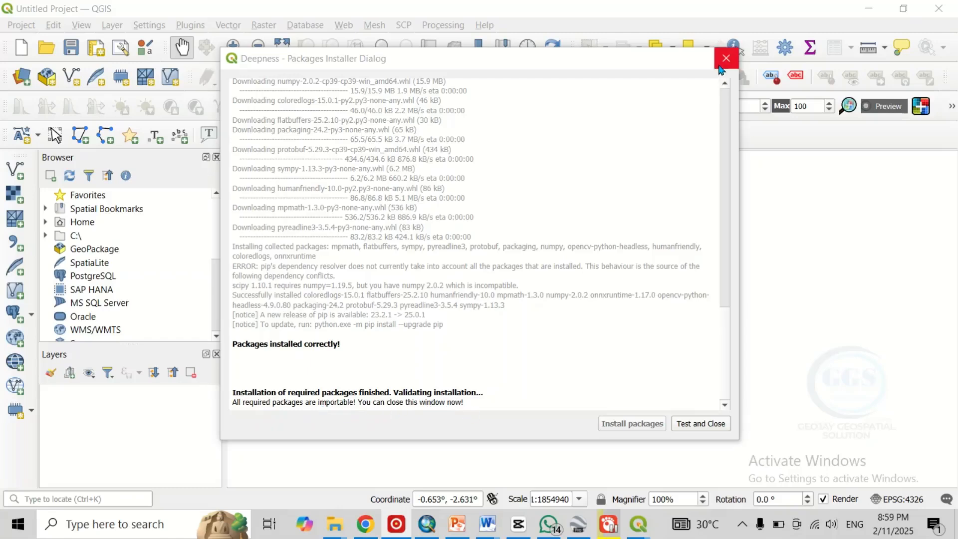
- Close the finished Deepness Packages Installer dialog
click(726, 58)
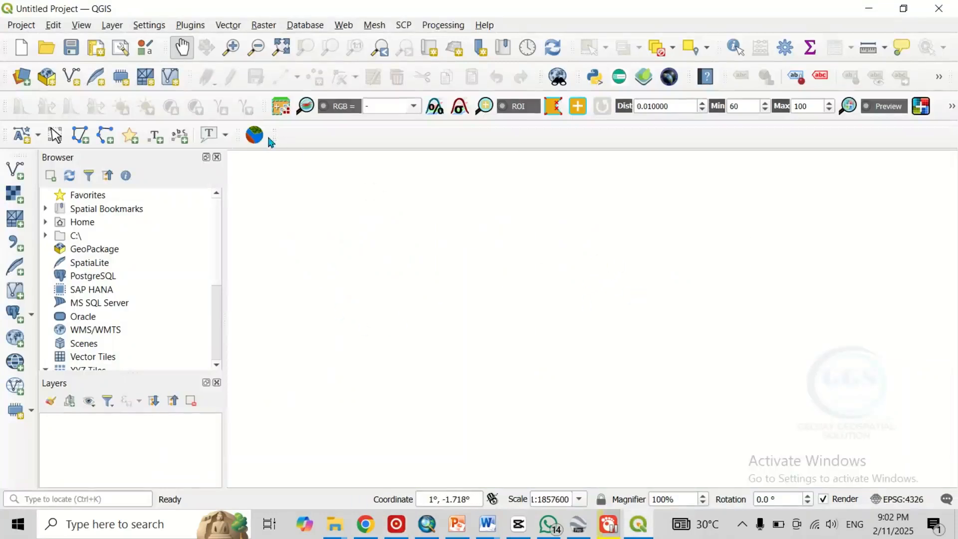
mouse_move(254, 136)
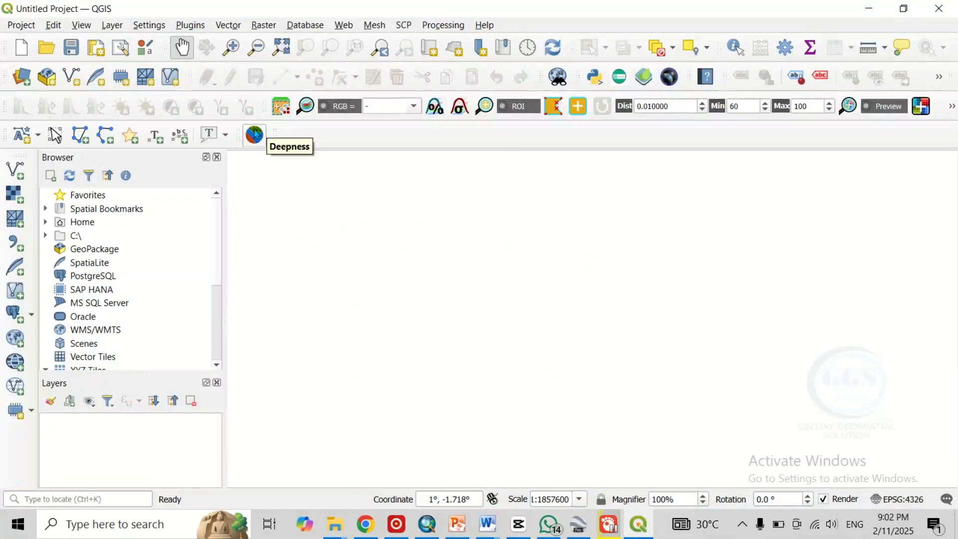
mouse_move(254, 141)
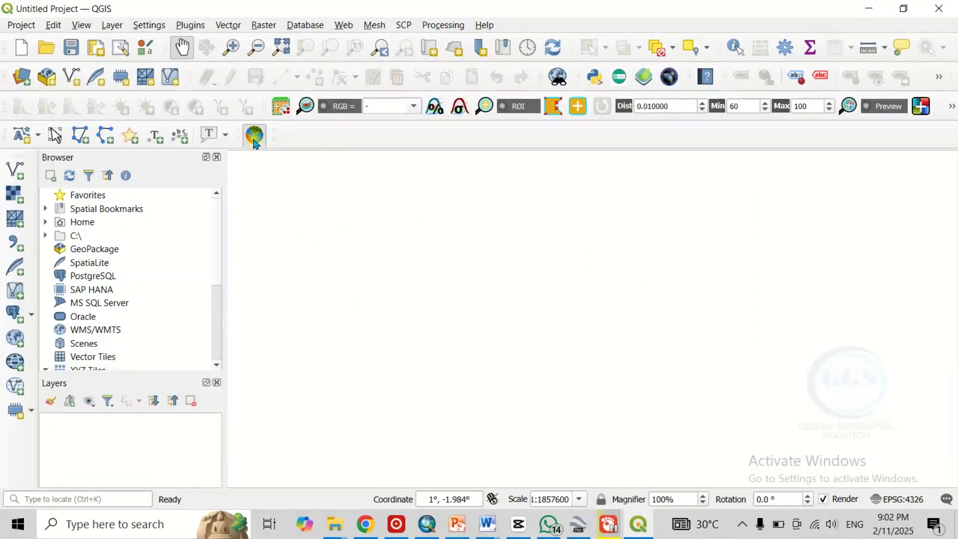
- Open the Deepness dock panel from its toolbar icon
click(254, 135)
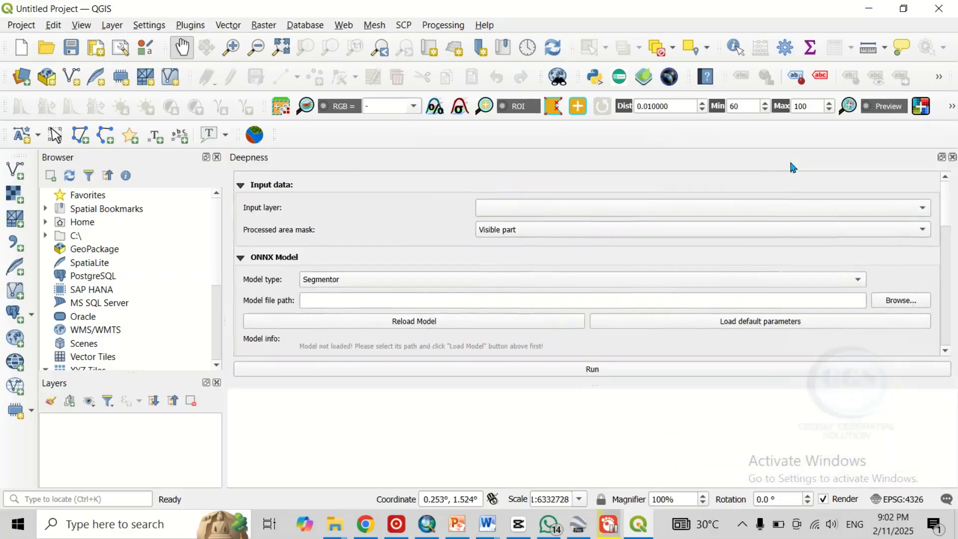
mouse_move(729, 164)
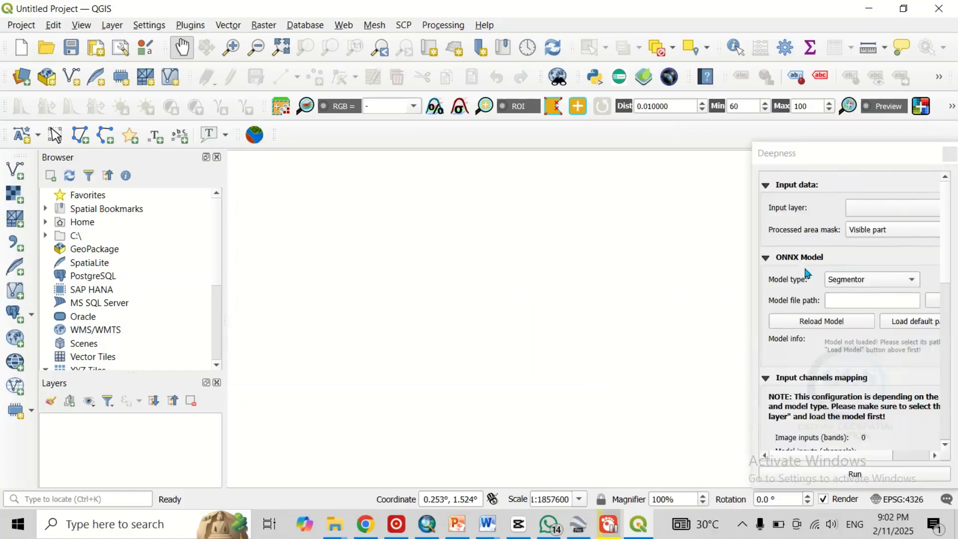
mouse_move(783, 378)
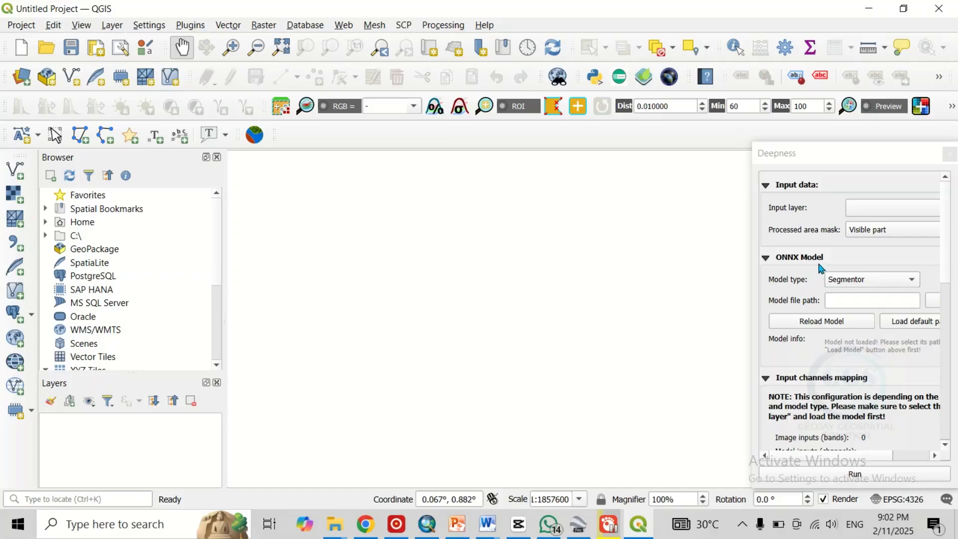
mouse_move(810, 173)
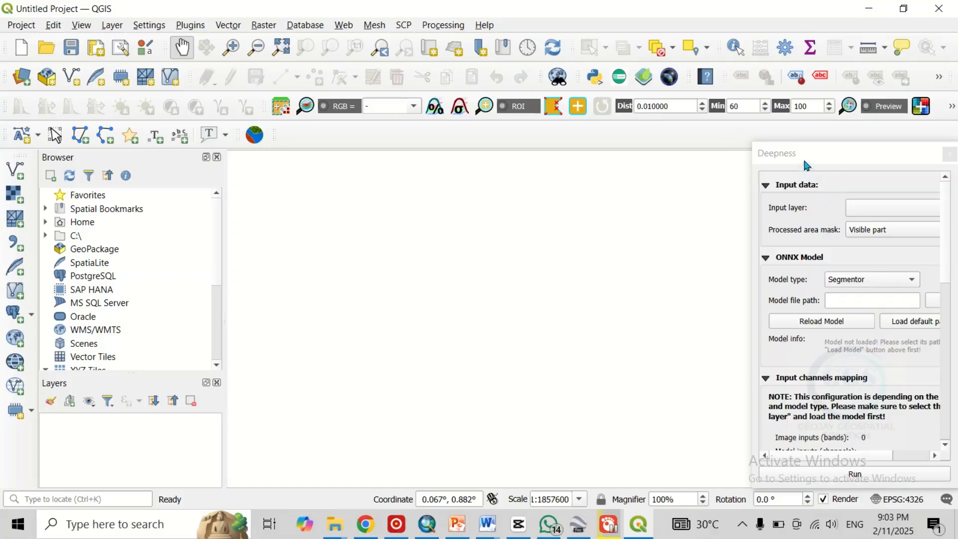
mouse_move(776, 234)
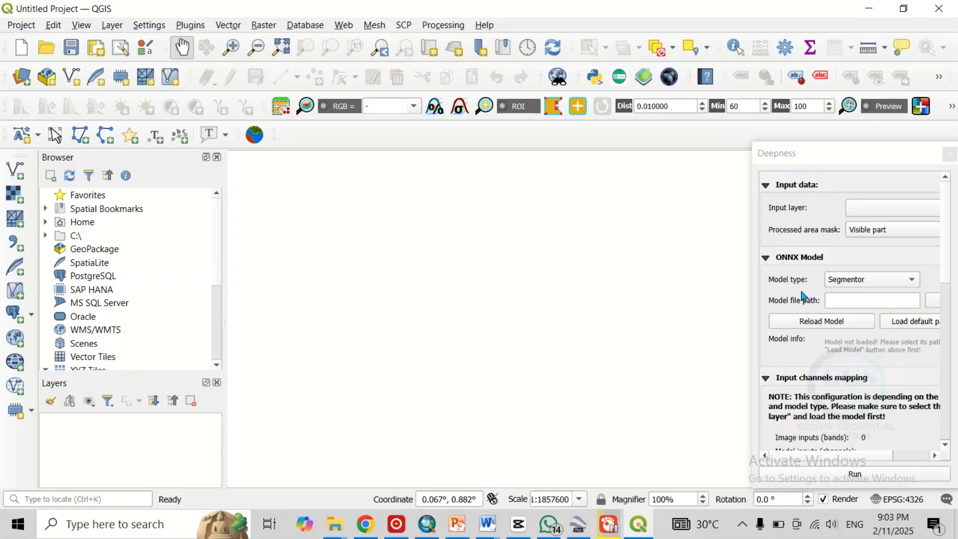
mouse_move(793, 245)
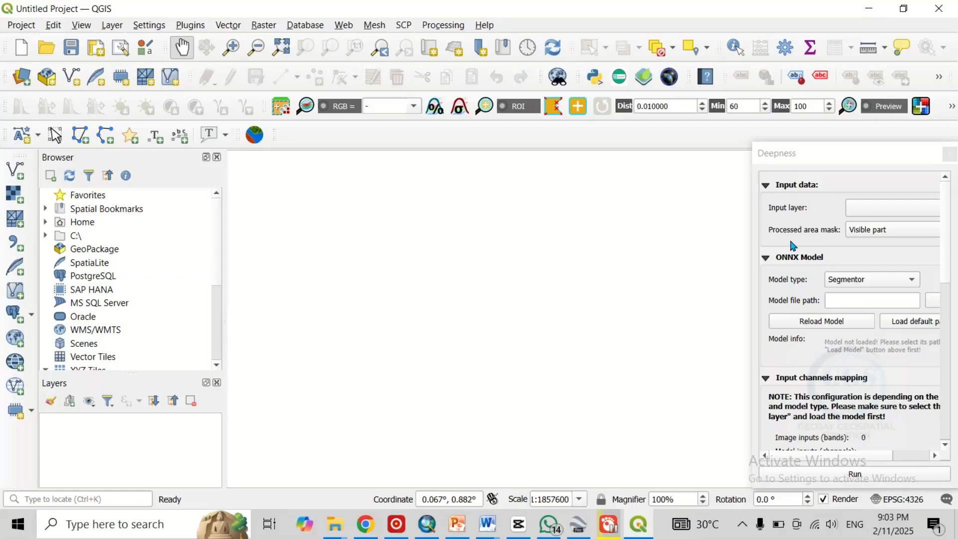